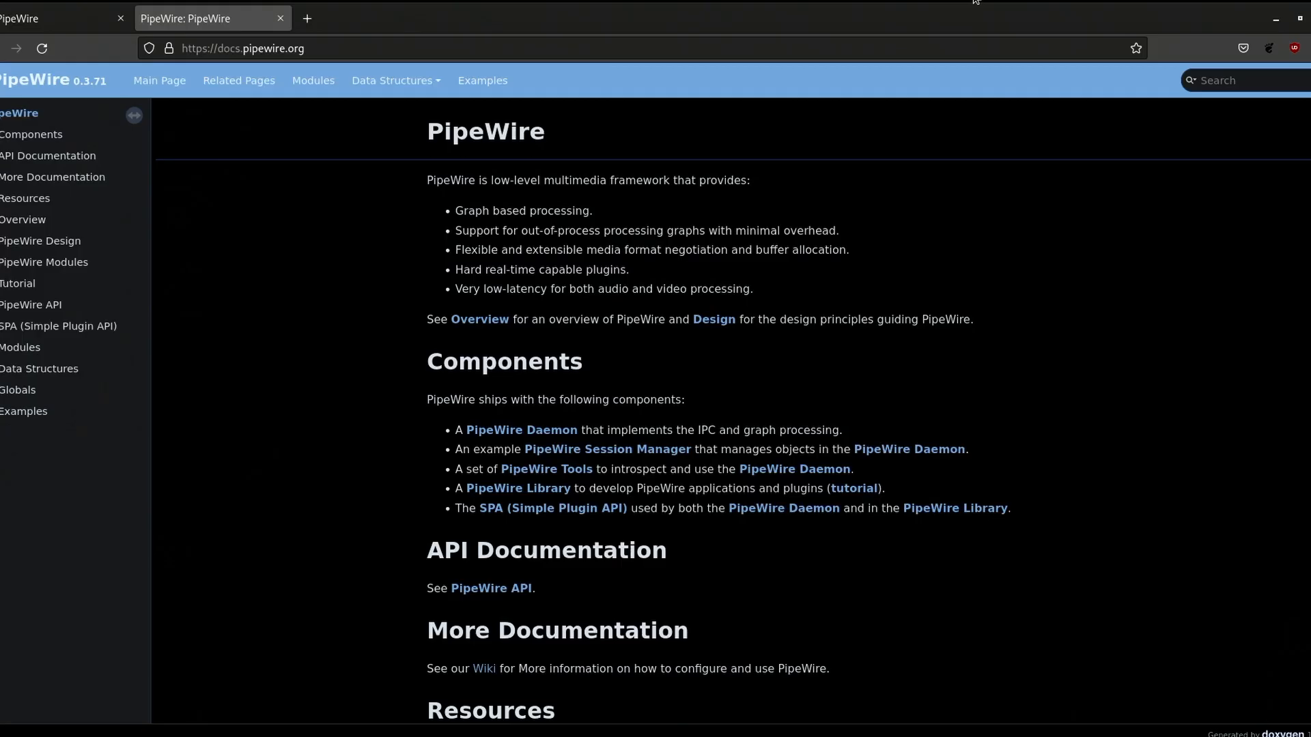
{"action": "mouse_move", "coordinate": [442, 194]}
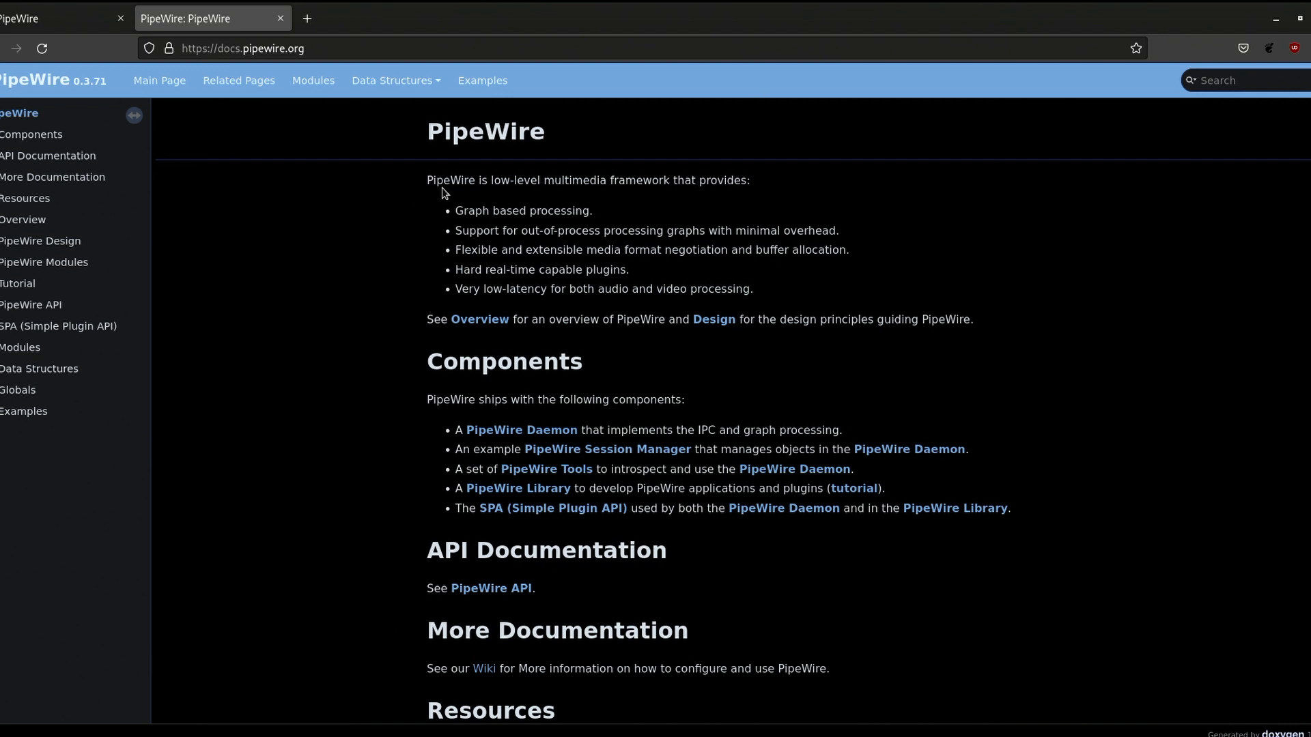
{"action": "mouse_move", "coordinate": [436, 202]}
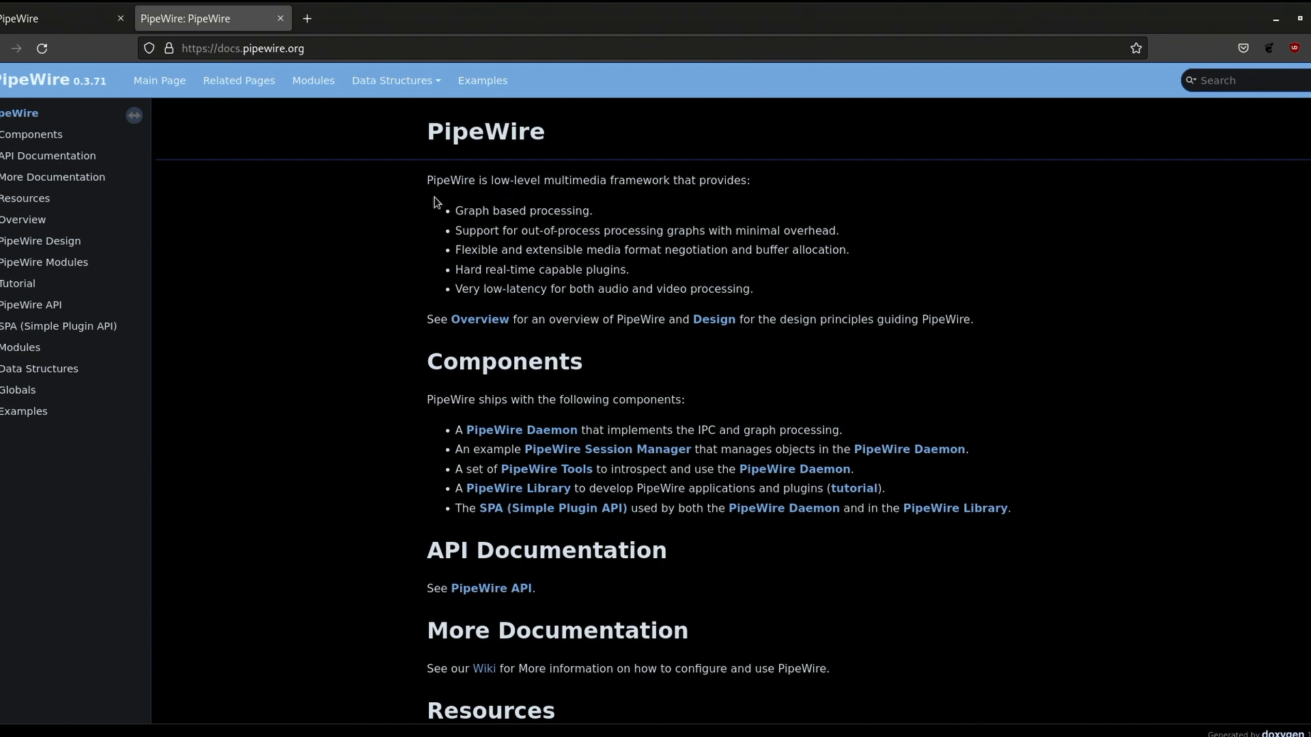
Highlight the 'Hard real-time capable plugins' feature bullet, then clear the highlight.
{"action": "left_click_drag", "start_coordinate": [474, 269], "coordinate": [750, 288]}
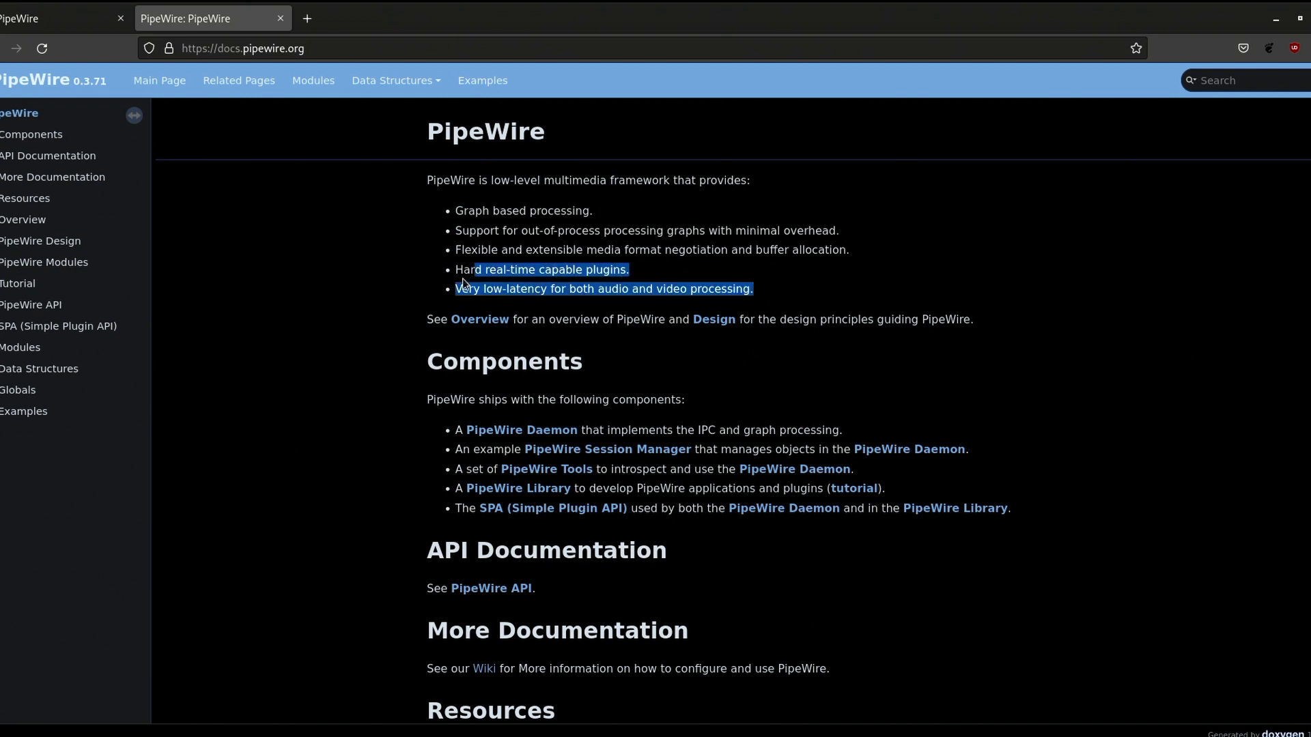
{"action": "left_click", "coordinate": [503, 282]}
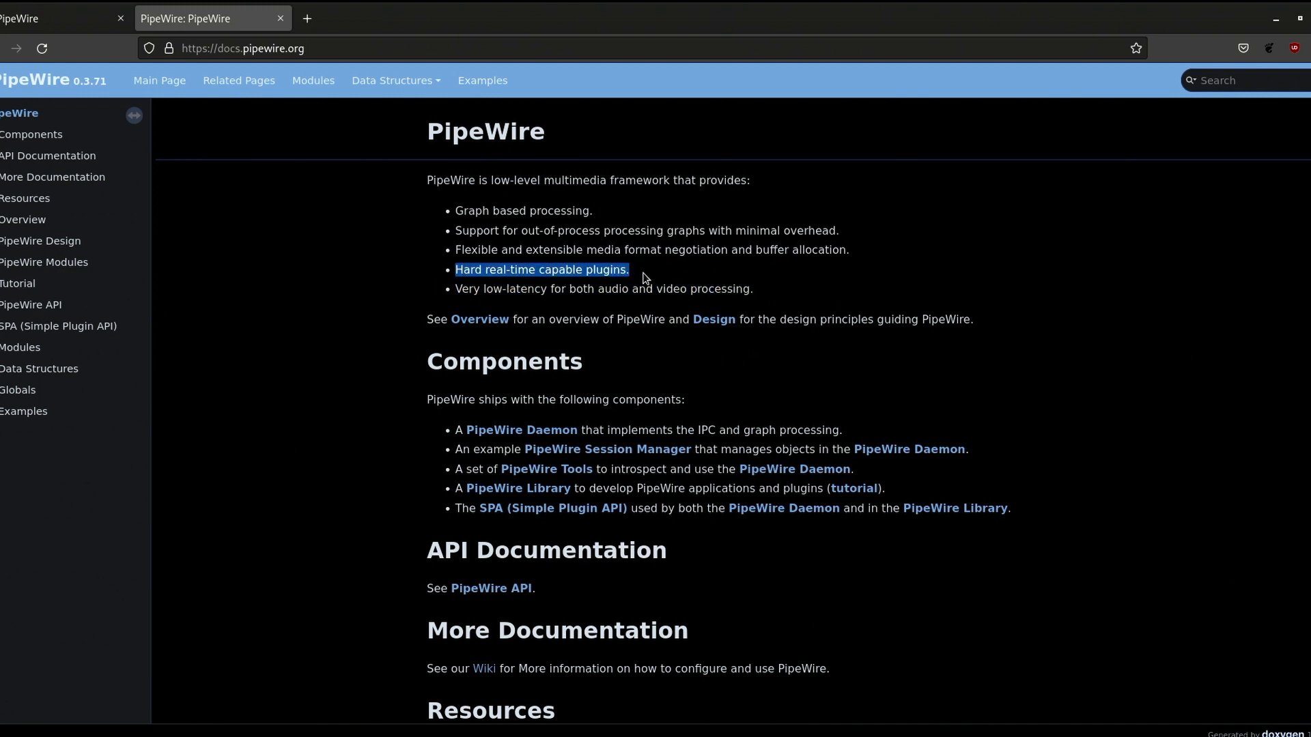
{"action": "mouse_move", "coordinate": [706, 271]}
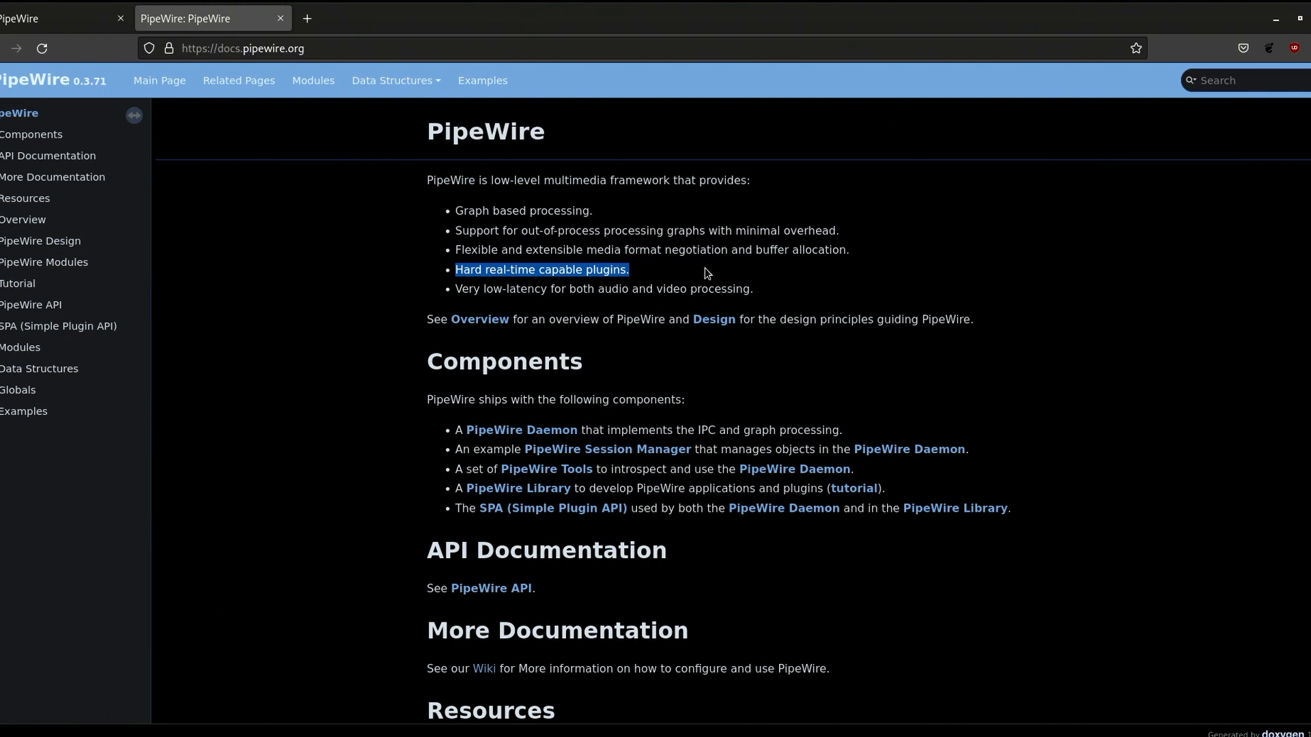
{"action": "left_click", "coordinate": [781, 360]}
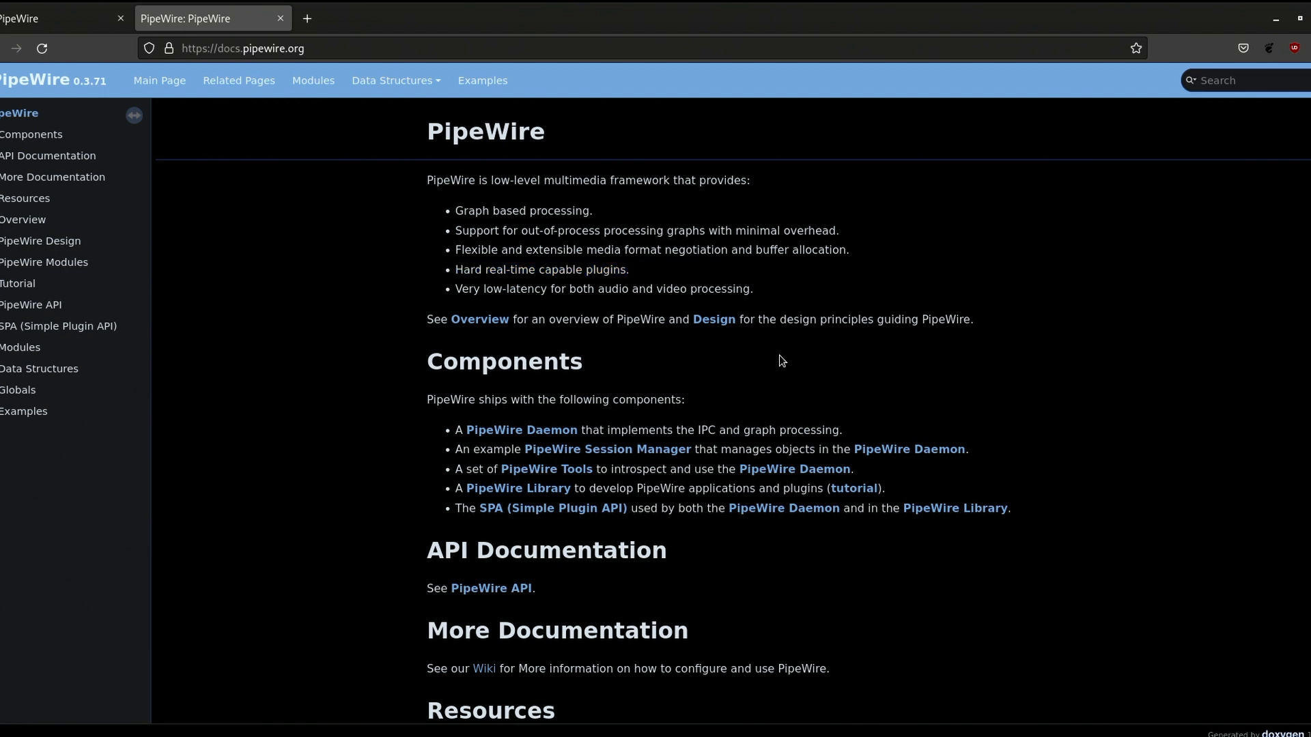
{"action": "mouse_move", "coordinate": [707, 524]}
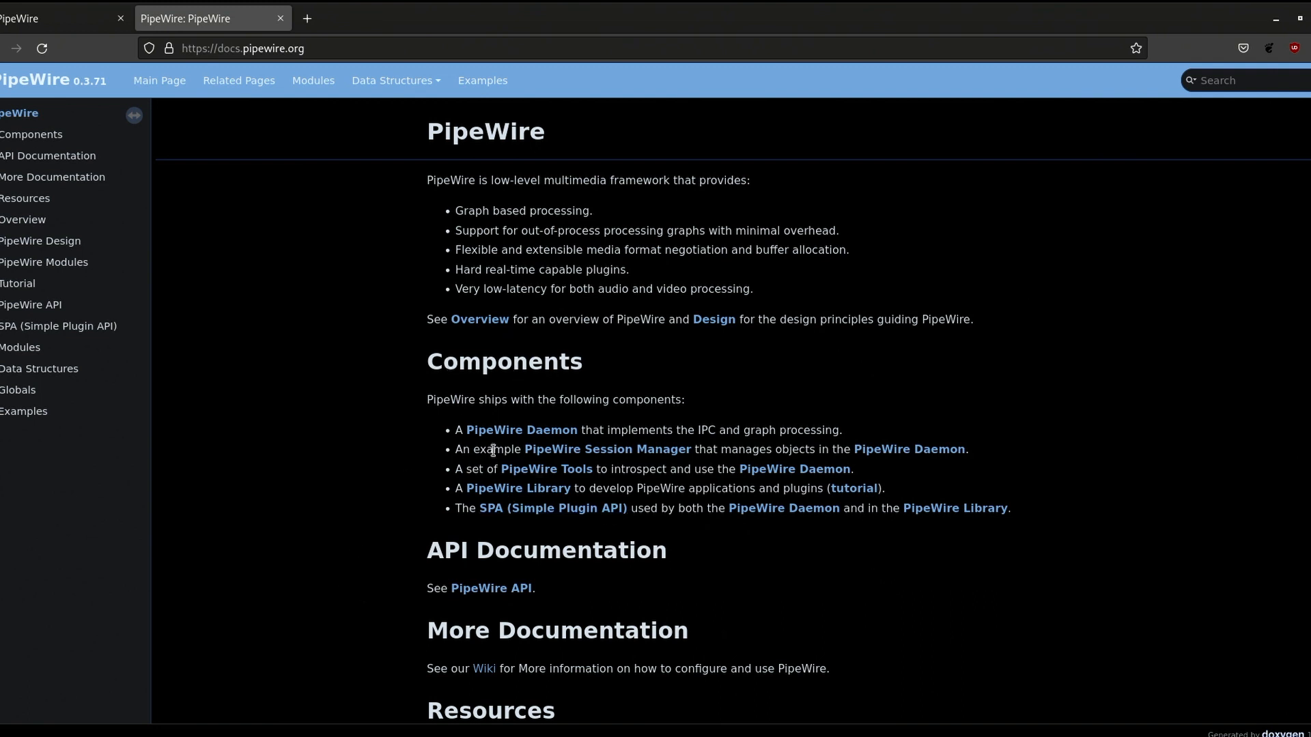
{"action": "scroll", "scroll_direction": "down", "scroll_amount": 3}
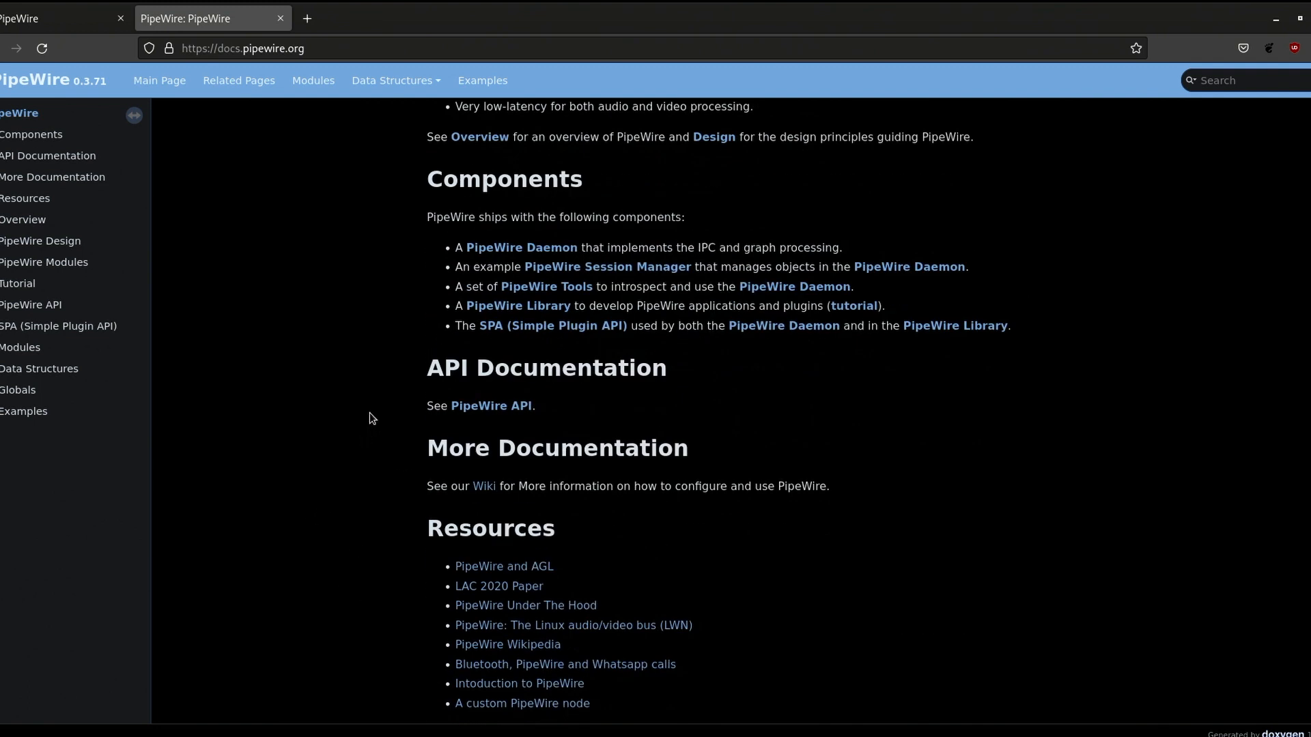
Switch to the pipewire.org homepage and scroll through its documentation and get-involved links.
{"action": "left_click", "coordinate": [40, 19]}
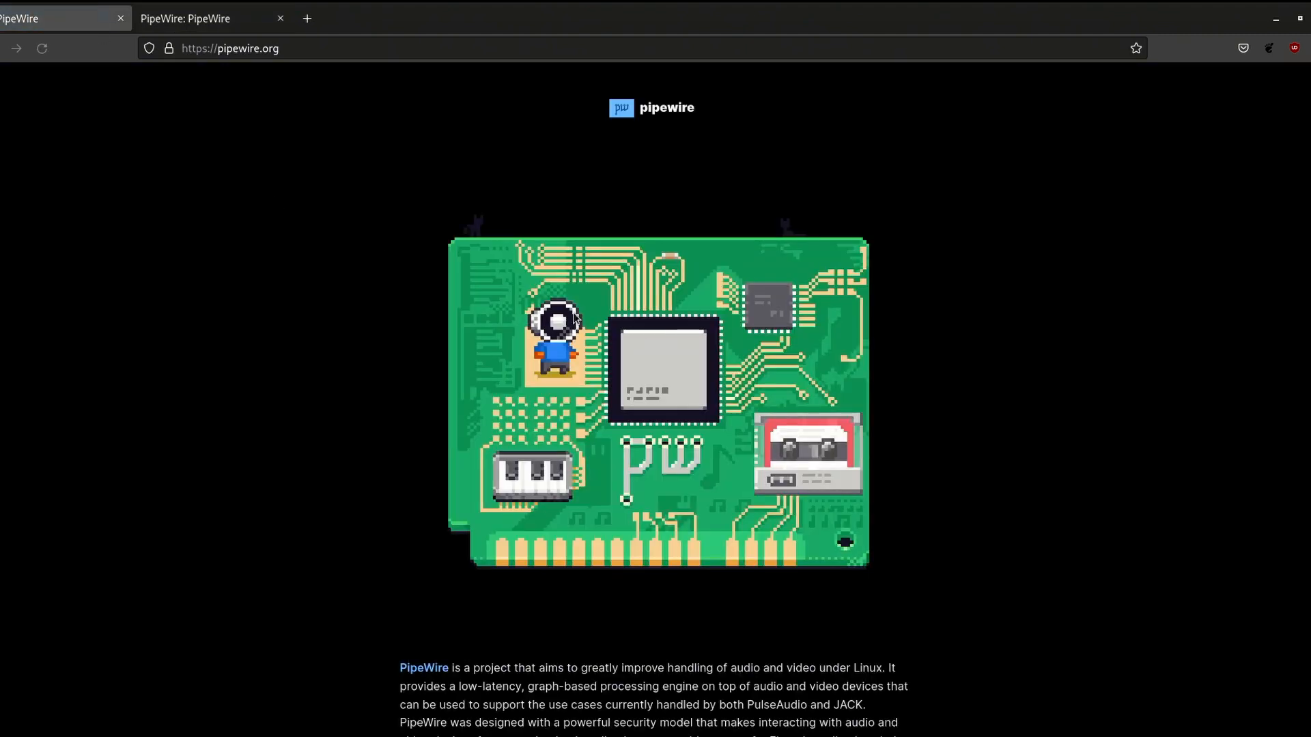
{"action": "scroll", "scroll_direction": "down", "scroll_amount": 3}
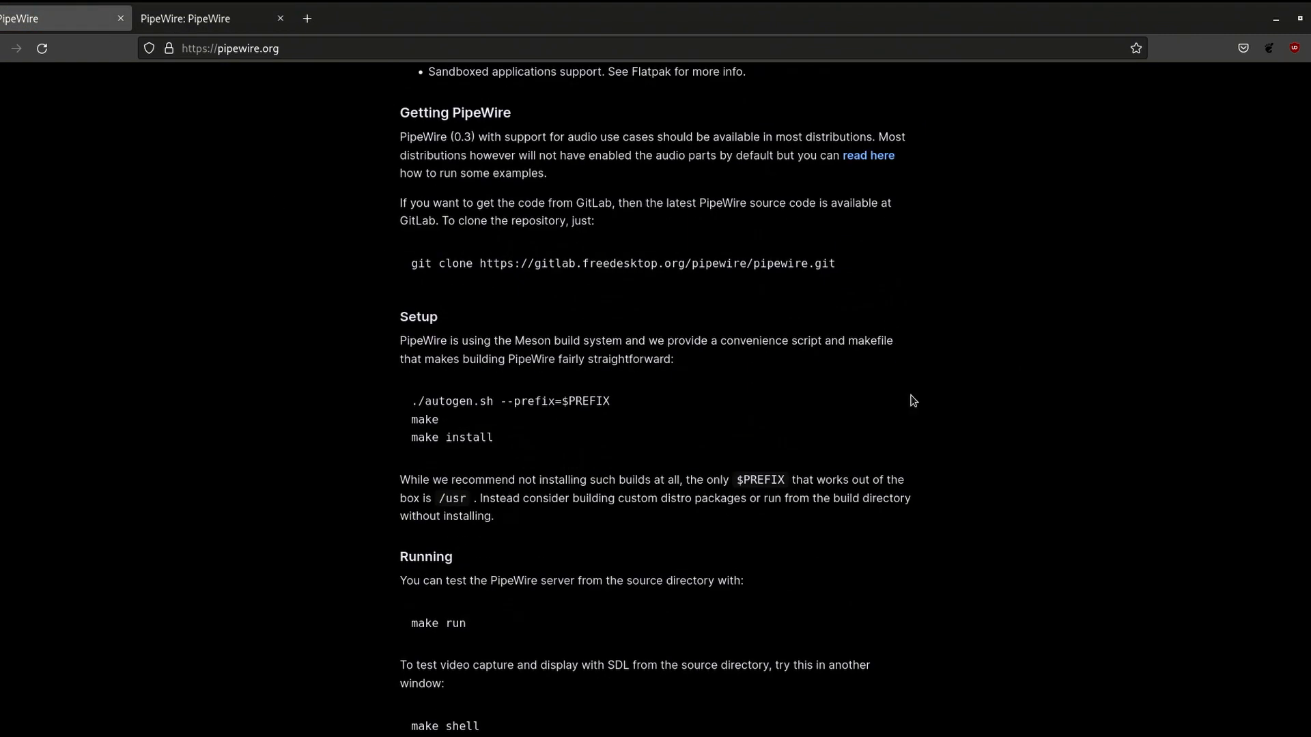
{"action": "scroll", "scroll_direction": "down", "scroll_amount": 3}
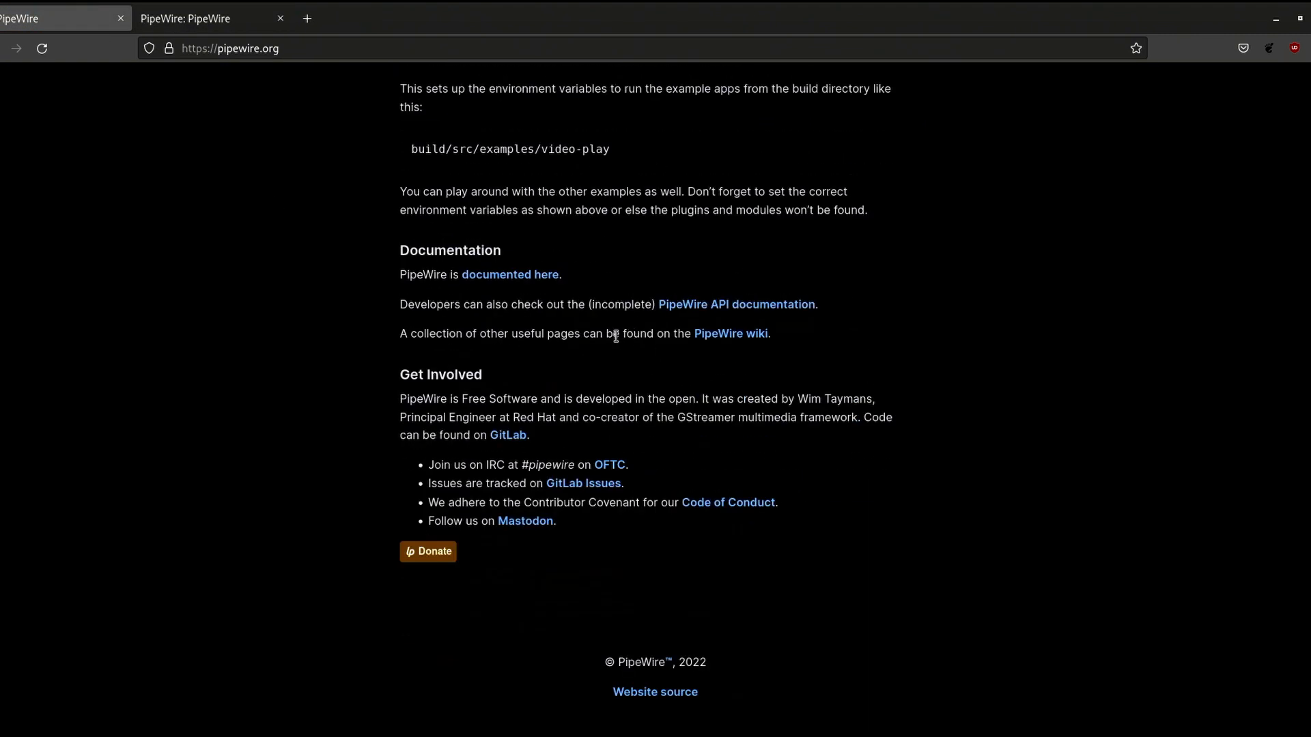
{"action": "scroll", "scroll_direction": "up", "scroll_amount": 3}
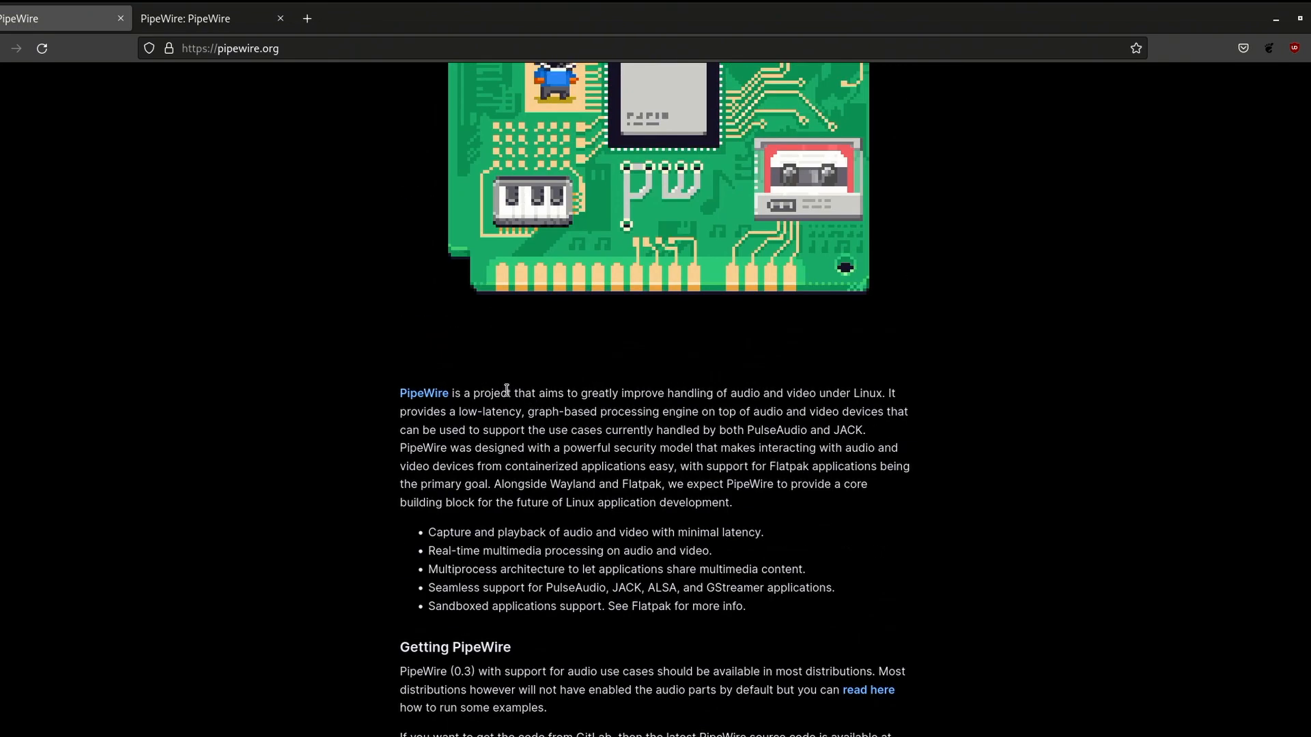
{"action": "mouse_move", "coordinate": [494, 543]}
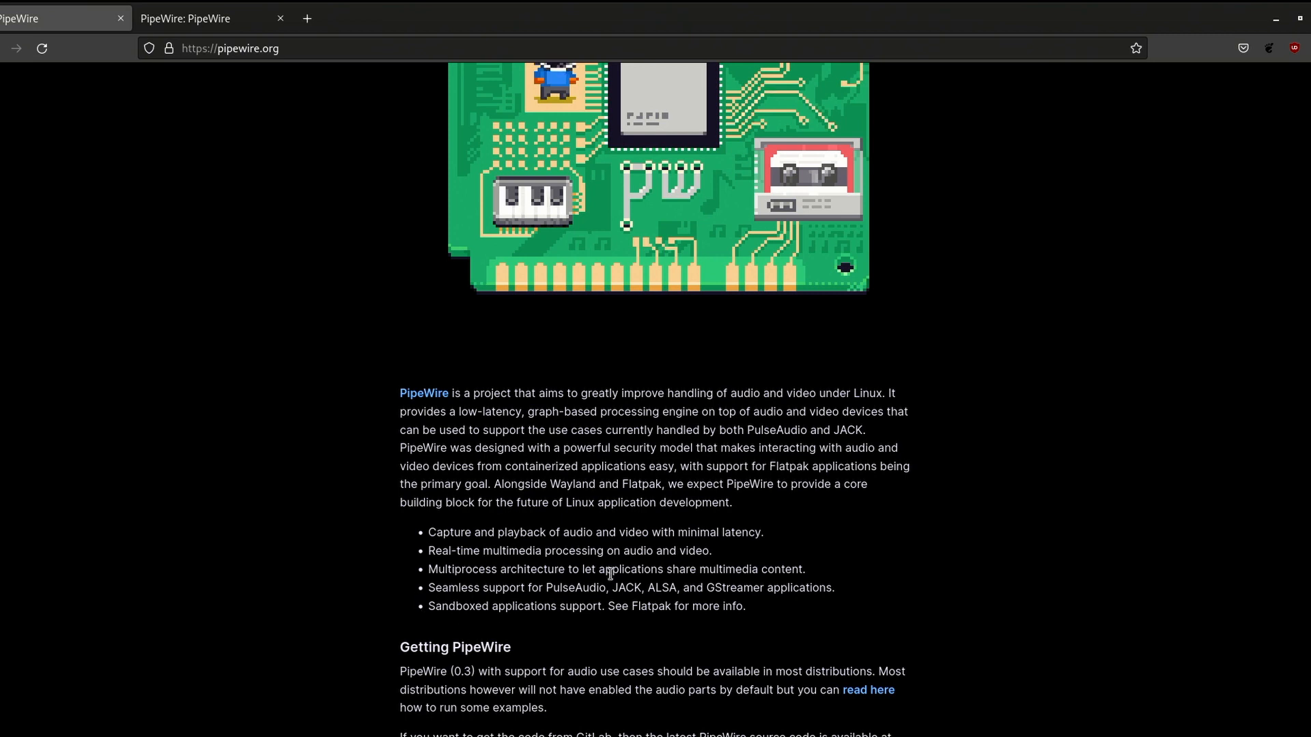
{"action": "mouse_move", "coordinate": [702, 587]}
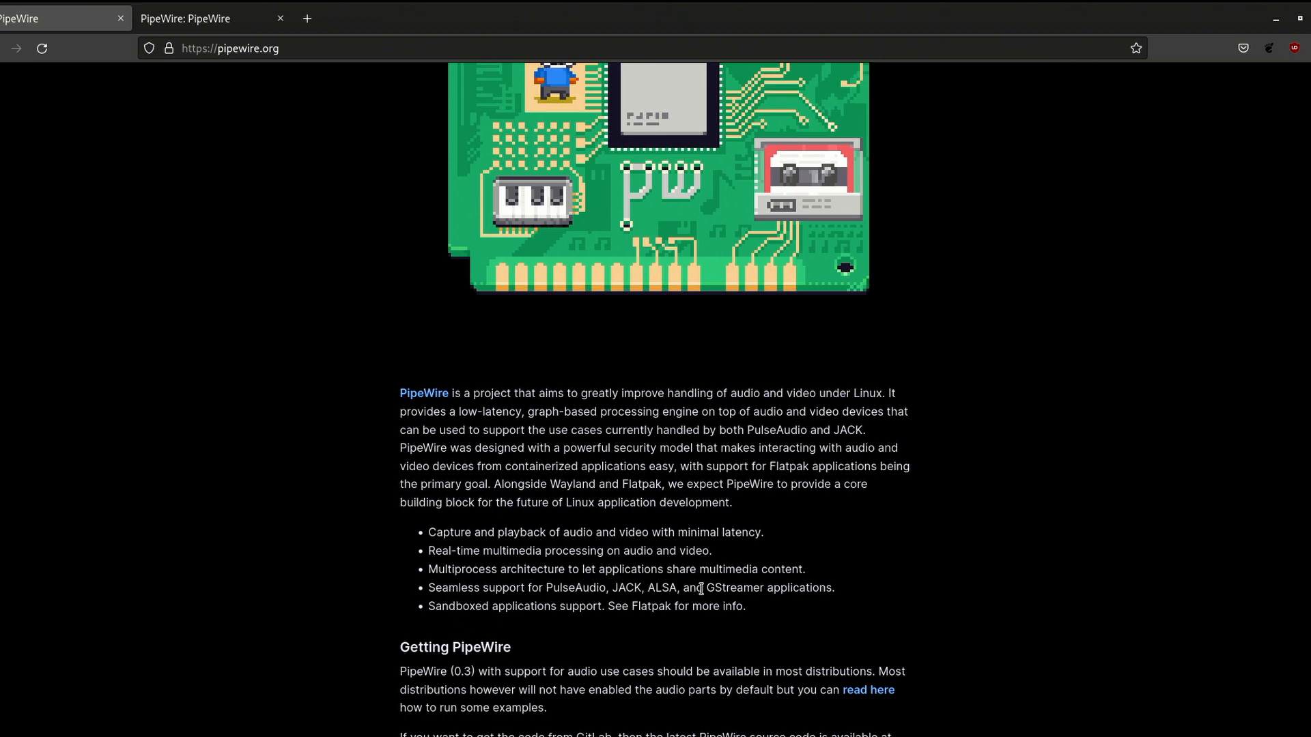
{"action": "mouse_move", "coordinate": [748, 604]}
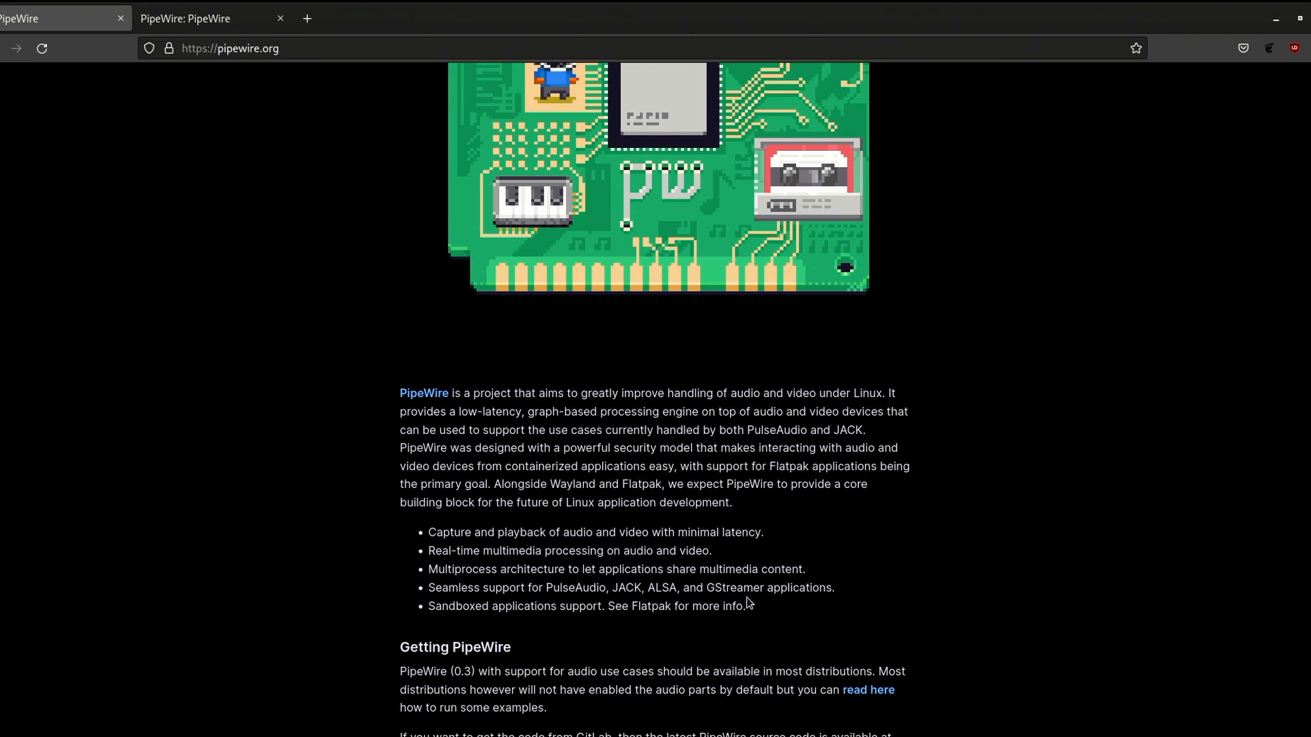
{"action": "mouse_move", "coordinate": [573, 592]}
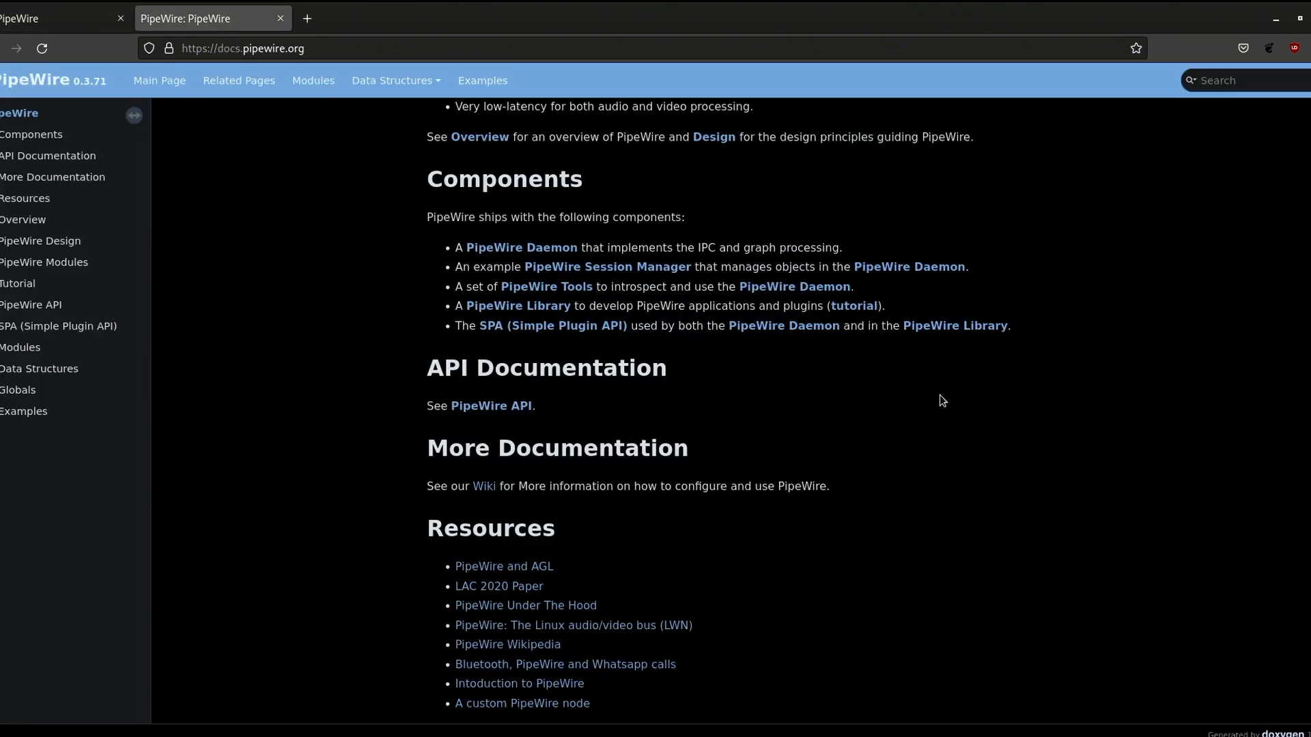
{"action": "mouse_move", "coordinate": [744, 342]}
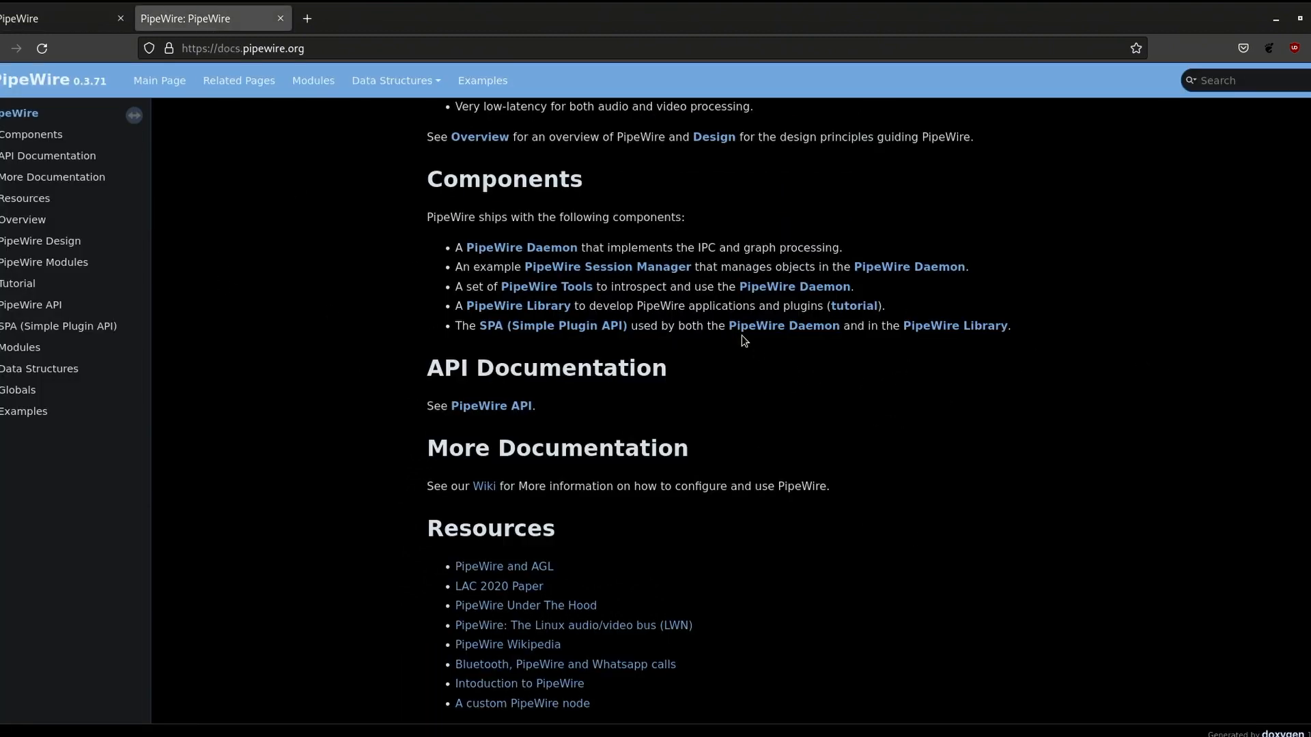
Jump to the API Documentation and Components sections of the docs main page.
{"action": "scroll", "scroll_direction": "up", "scroll_amount": 3}
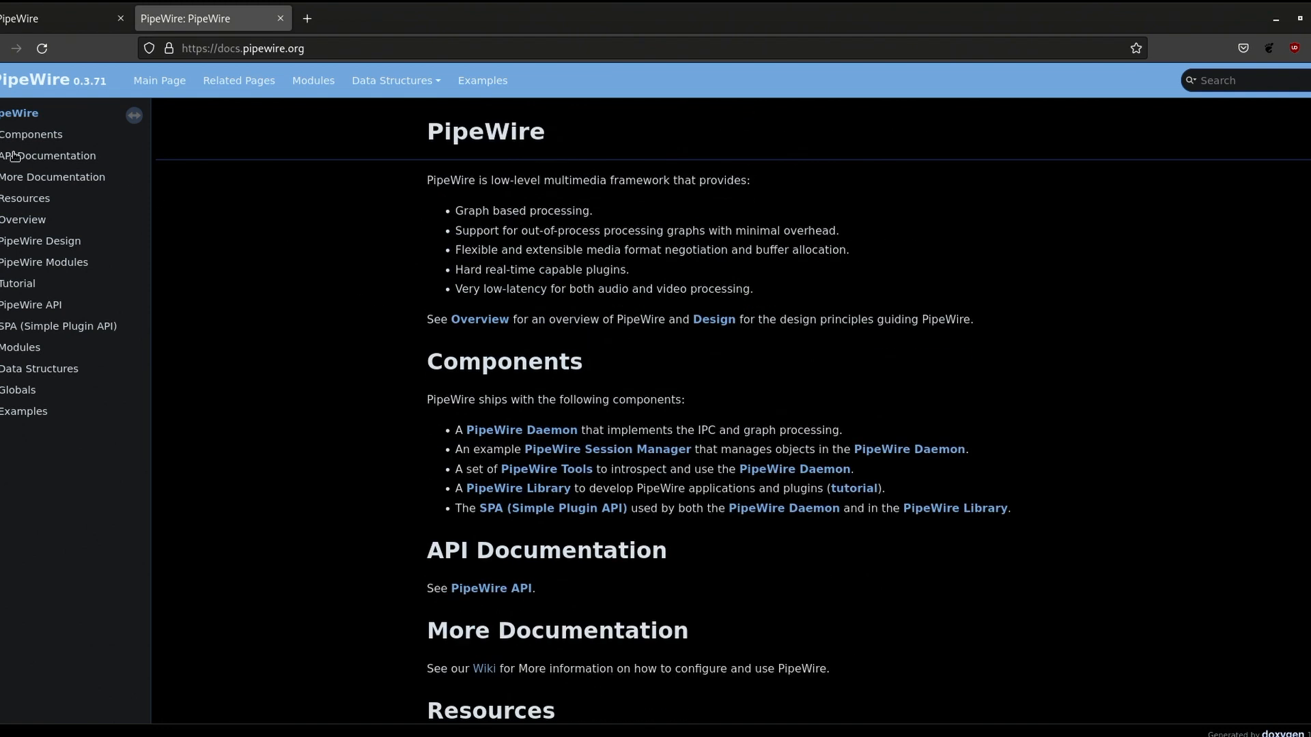
{"action": "left_click", "coordinate": [47, 156]}
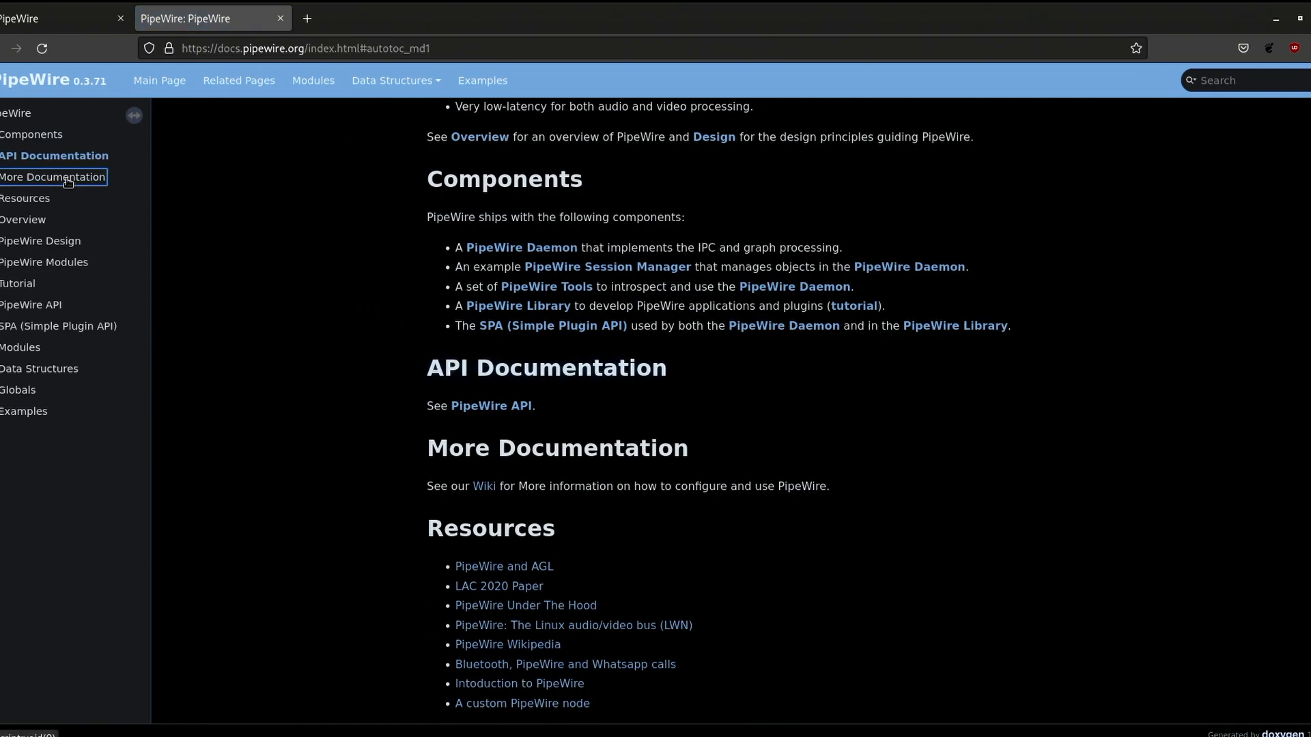
{"action": "left_click", "coordinate": [54, 176]}
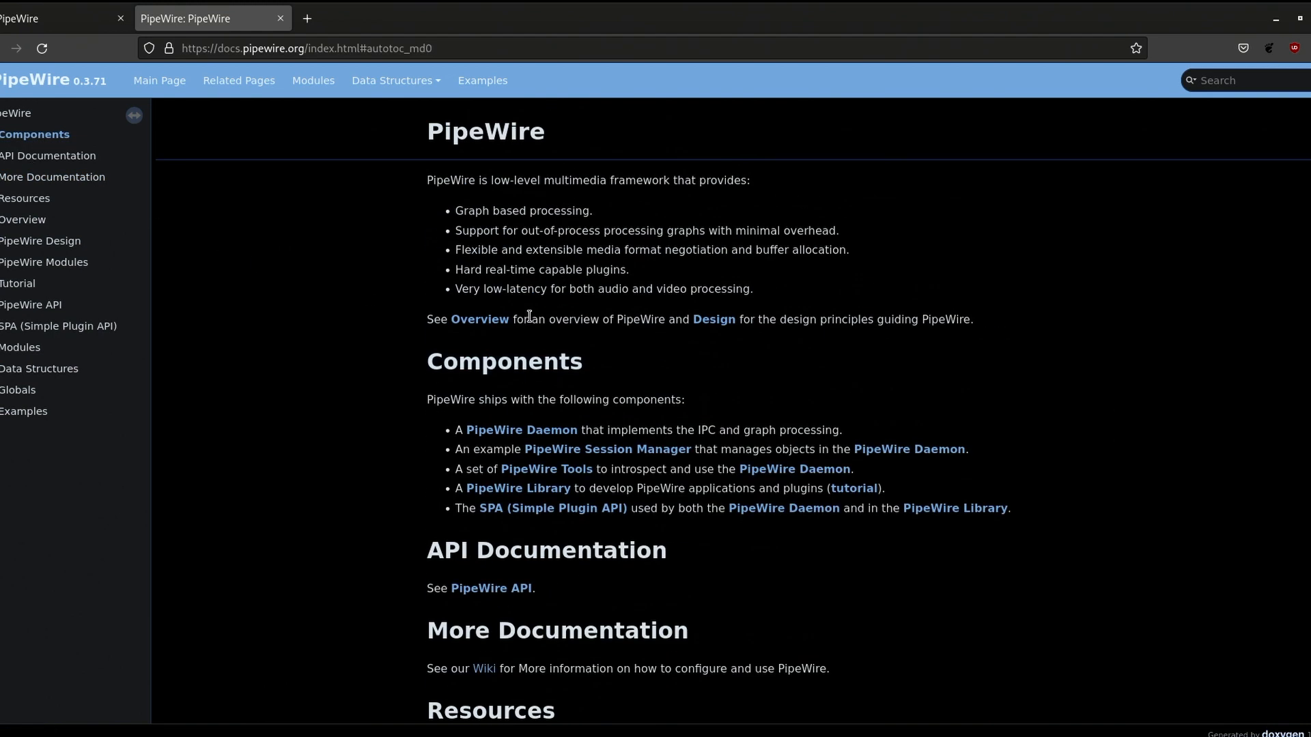
{"action": "mouse_move", "coordinate": [68, 82]}
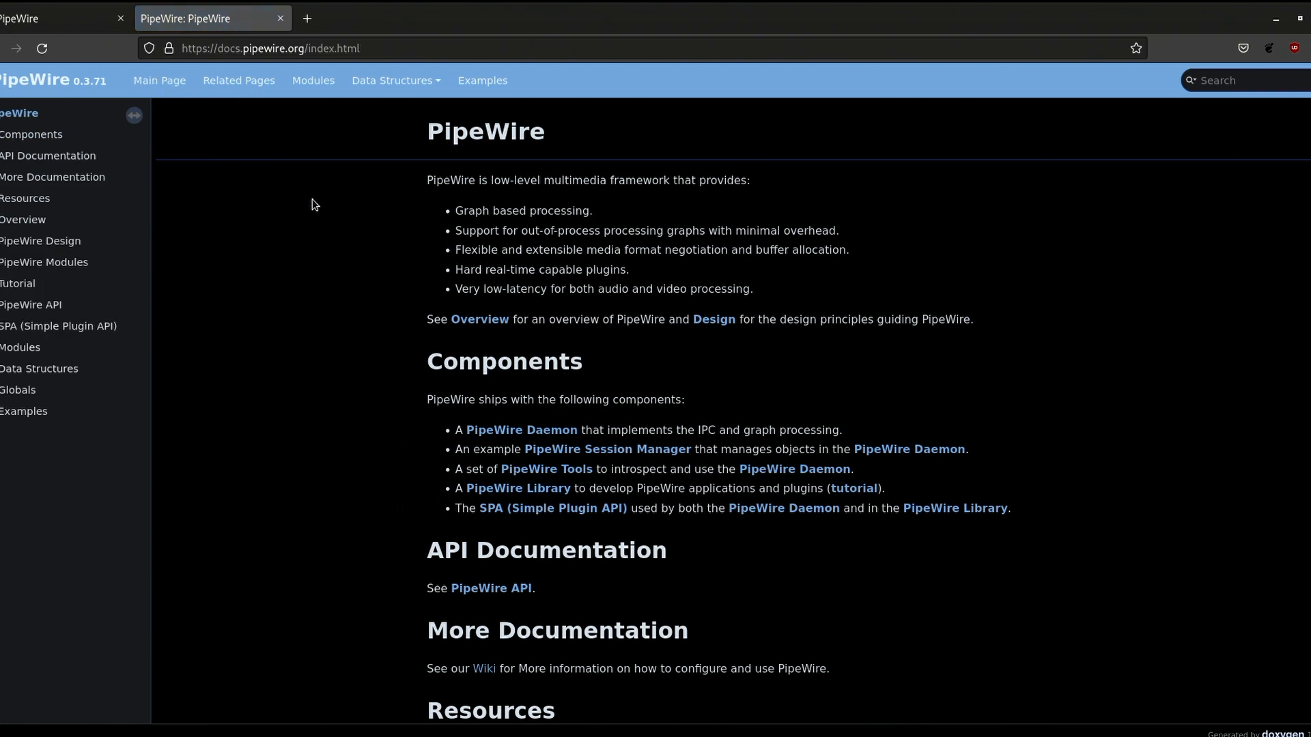
{"action": "mouse_move", "coordinate": [620, 427]}
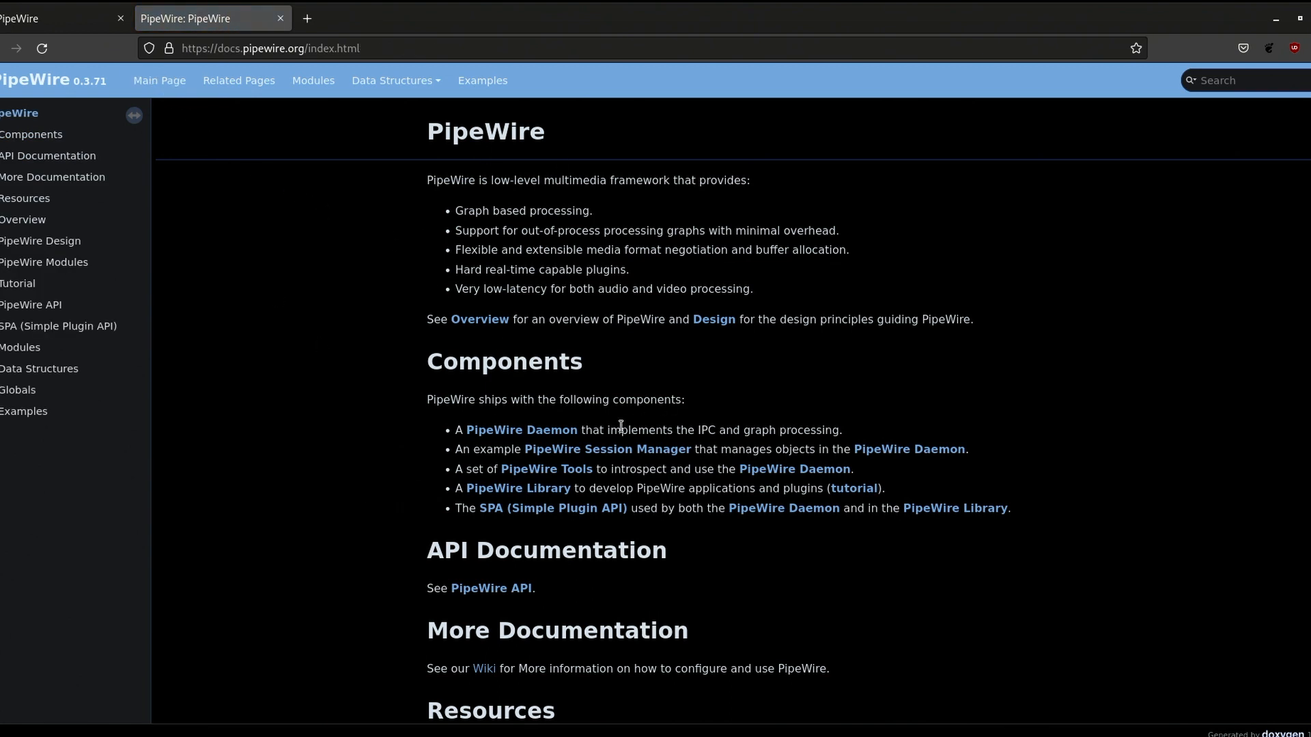
{"action": "scroll", "scroll_direction": "down", "scroll_amount": 3}
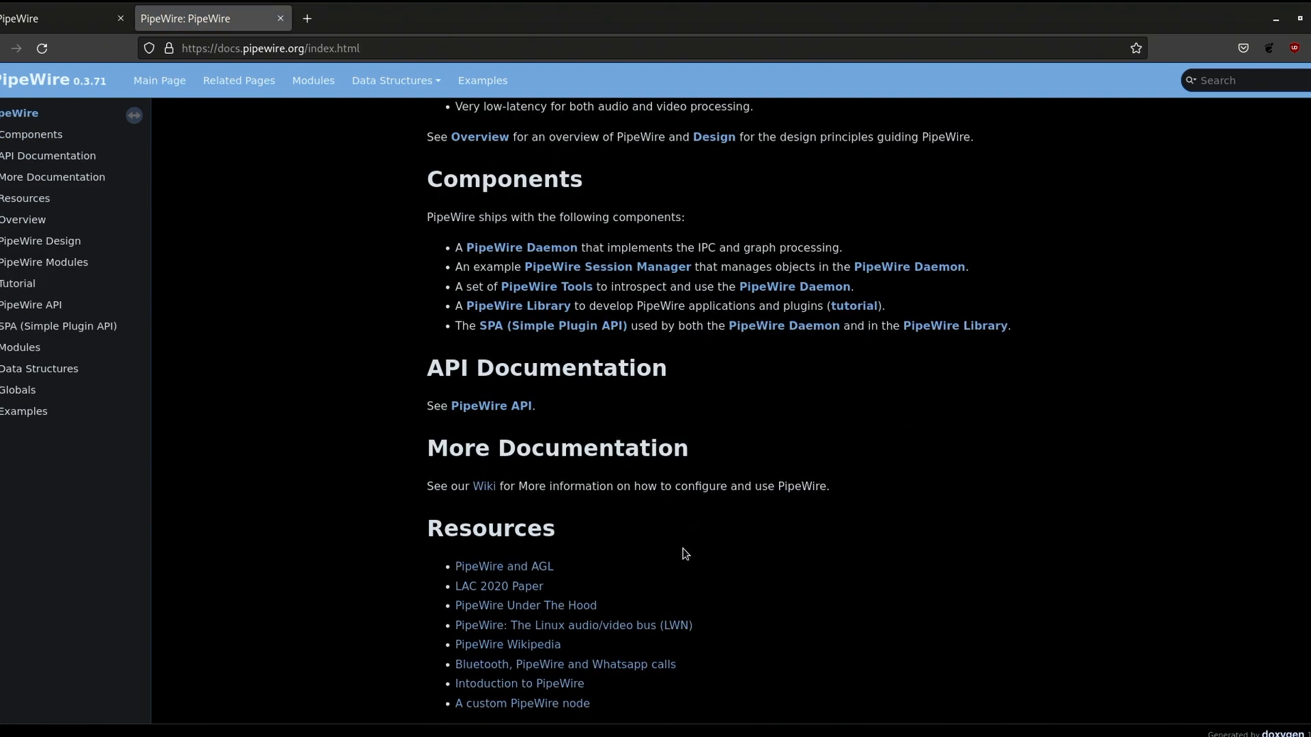
{"action": "scroll", "scroll_direction": "up", "scroll_amount": 3}
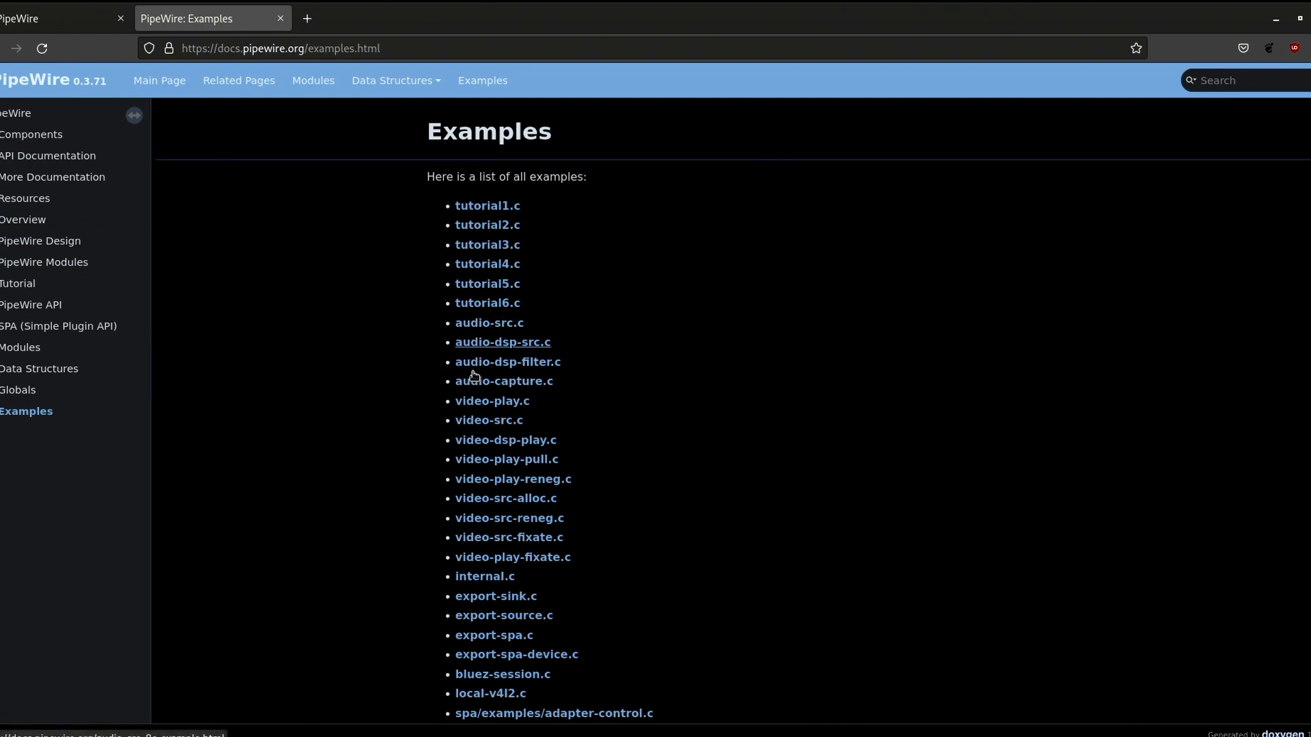
{"action": "mouse_move", "coordinate": [460, 221]}
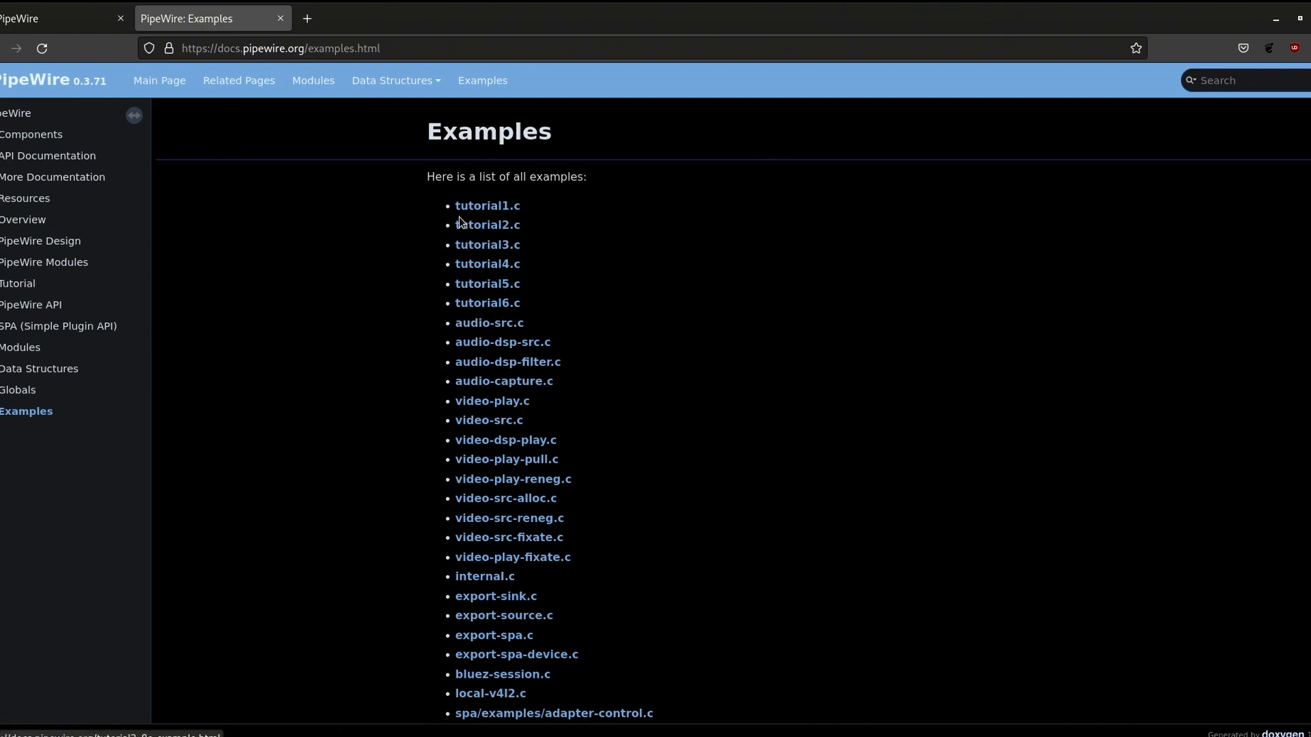
View the tutorial1.c and tutorial2.c example sources from the Examples page.
{"action": "left_click", "coordinate": [487, 205]}
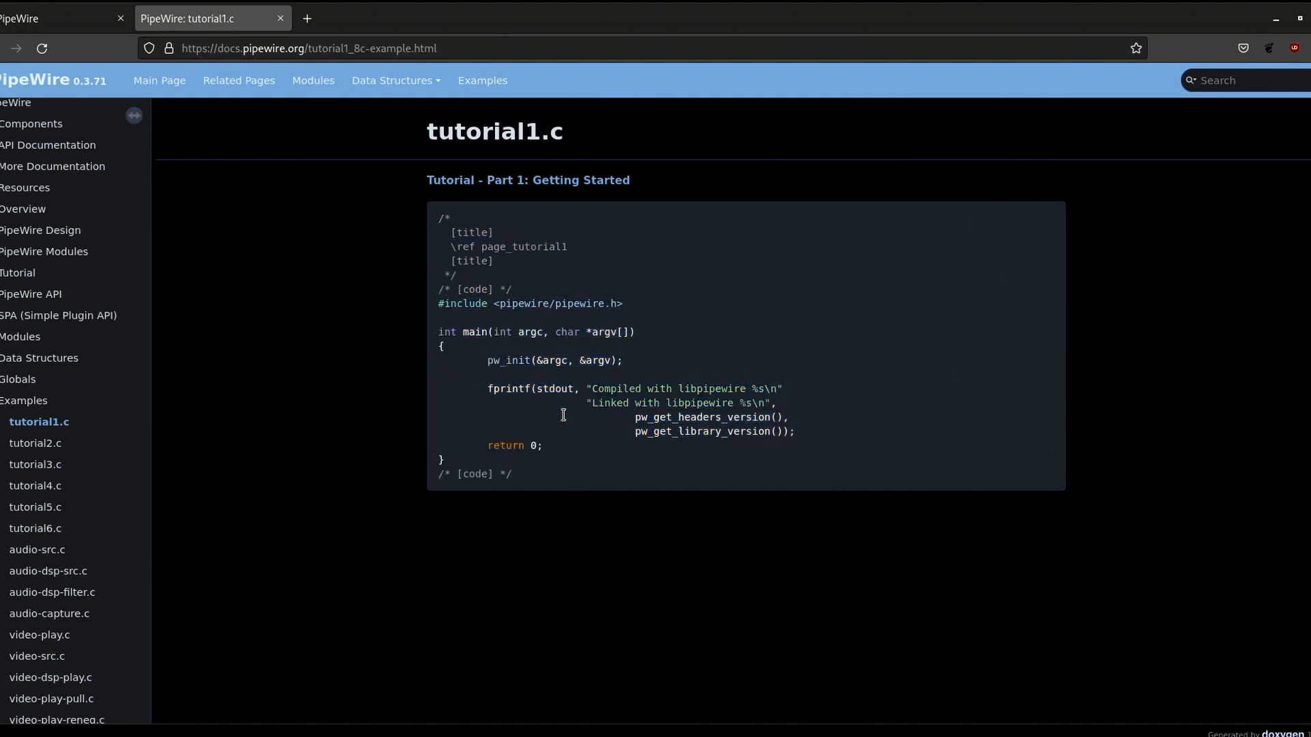
{"action": "mouse_move", "coordinate": [63, 480]}
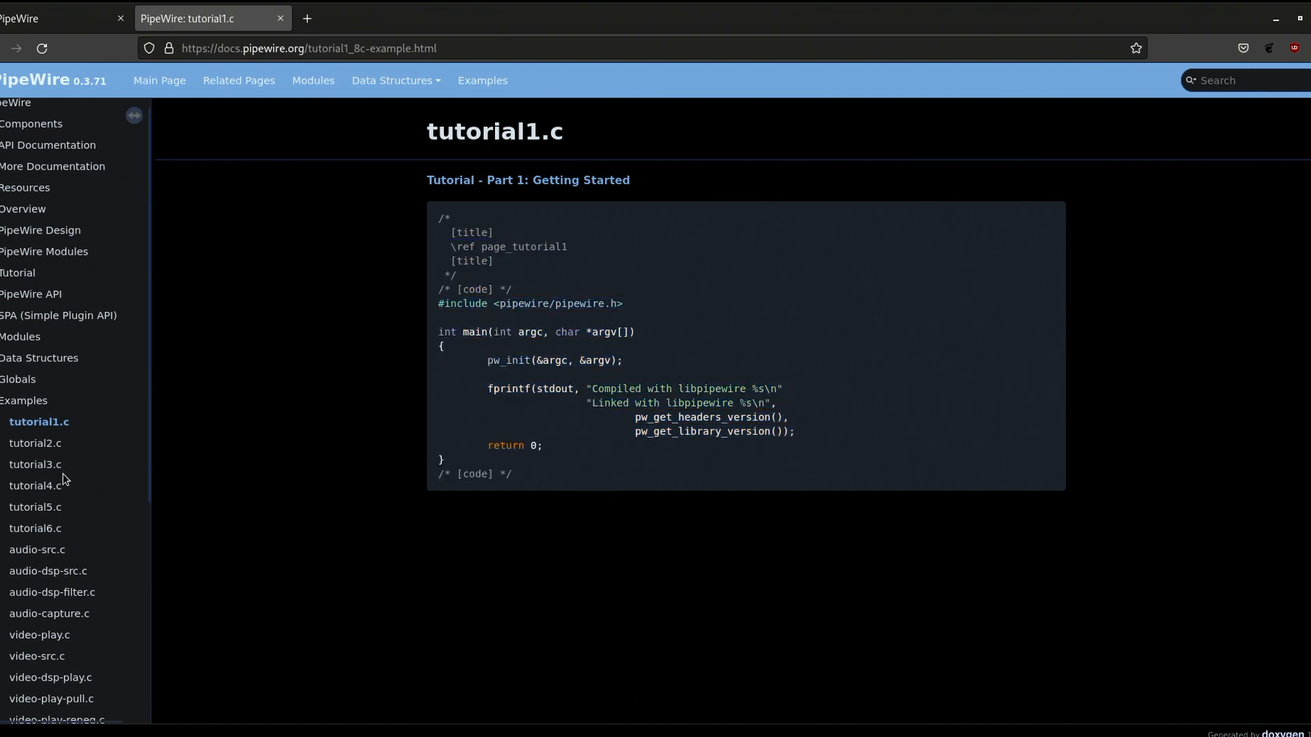
{"action": "left_click", "coordinate": [34, 442]}
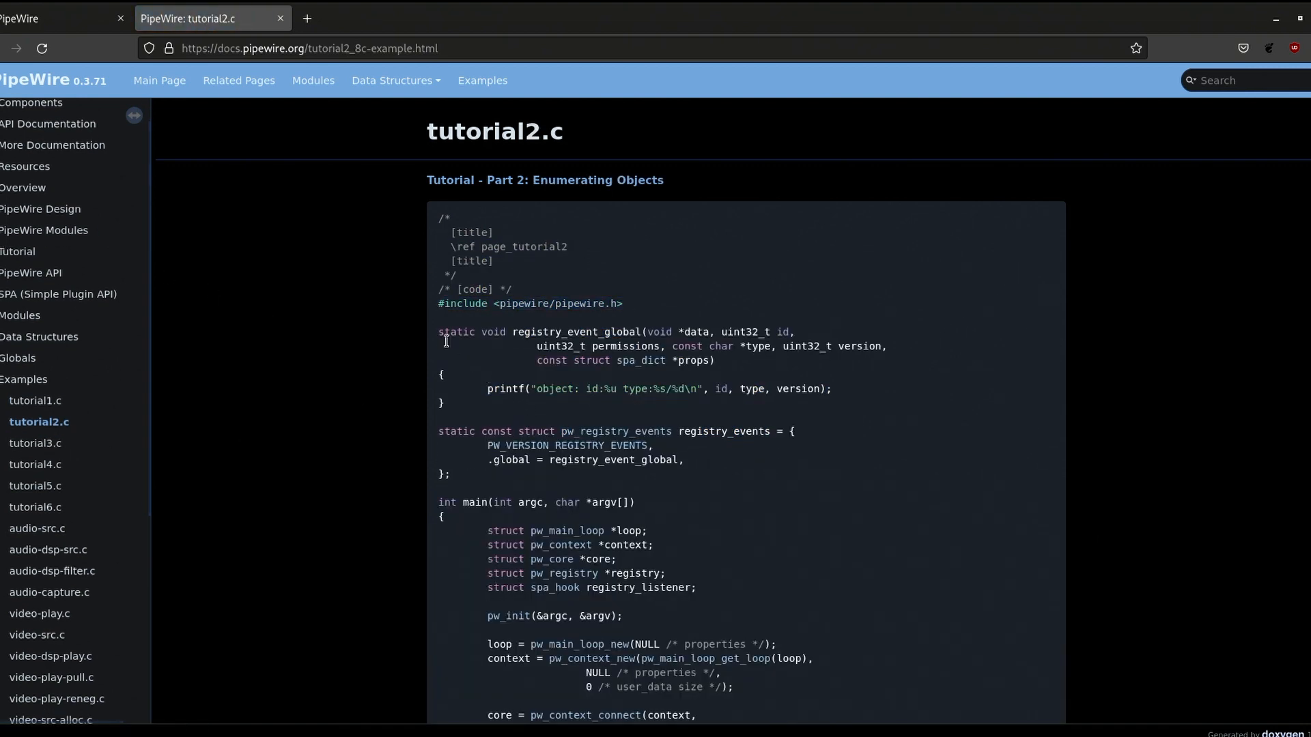
{"action": "mouse_move", "coordinate": [584, 530]}
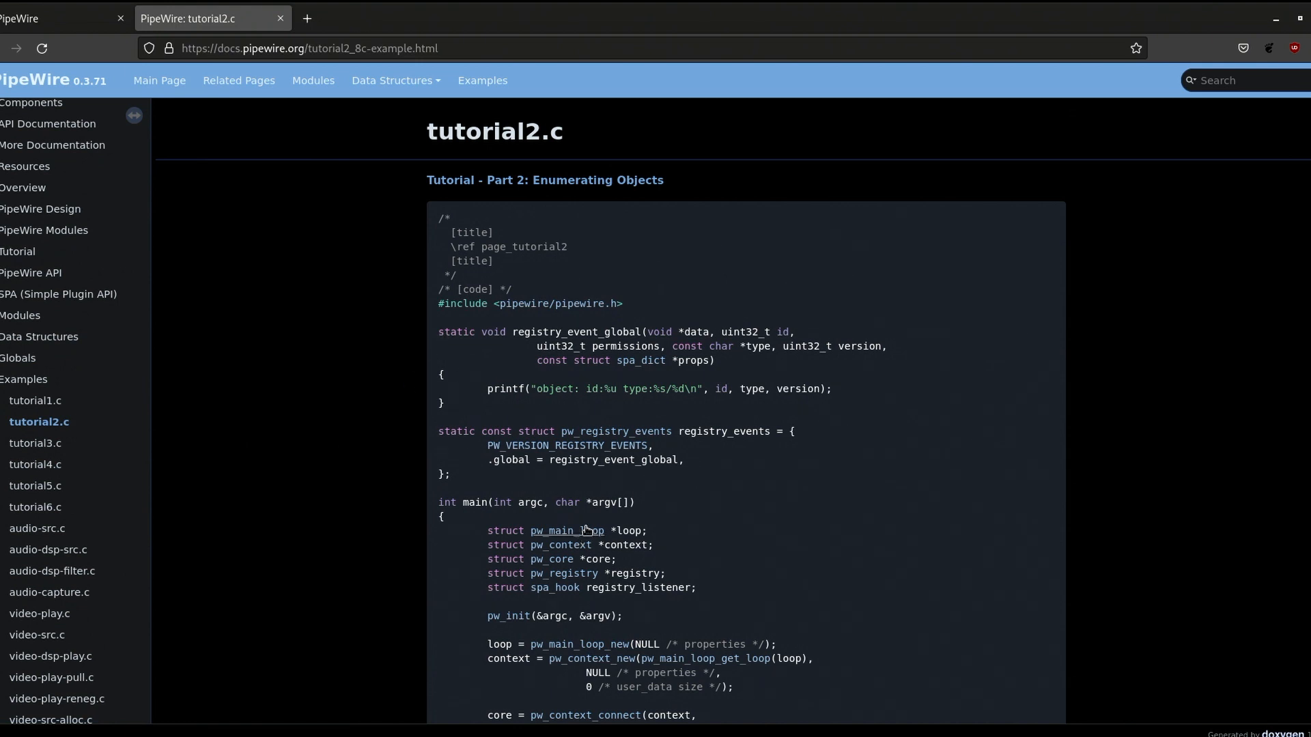
{"action": "scroll", "scroll_direction": "down", "scroll_amount": 3}
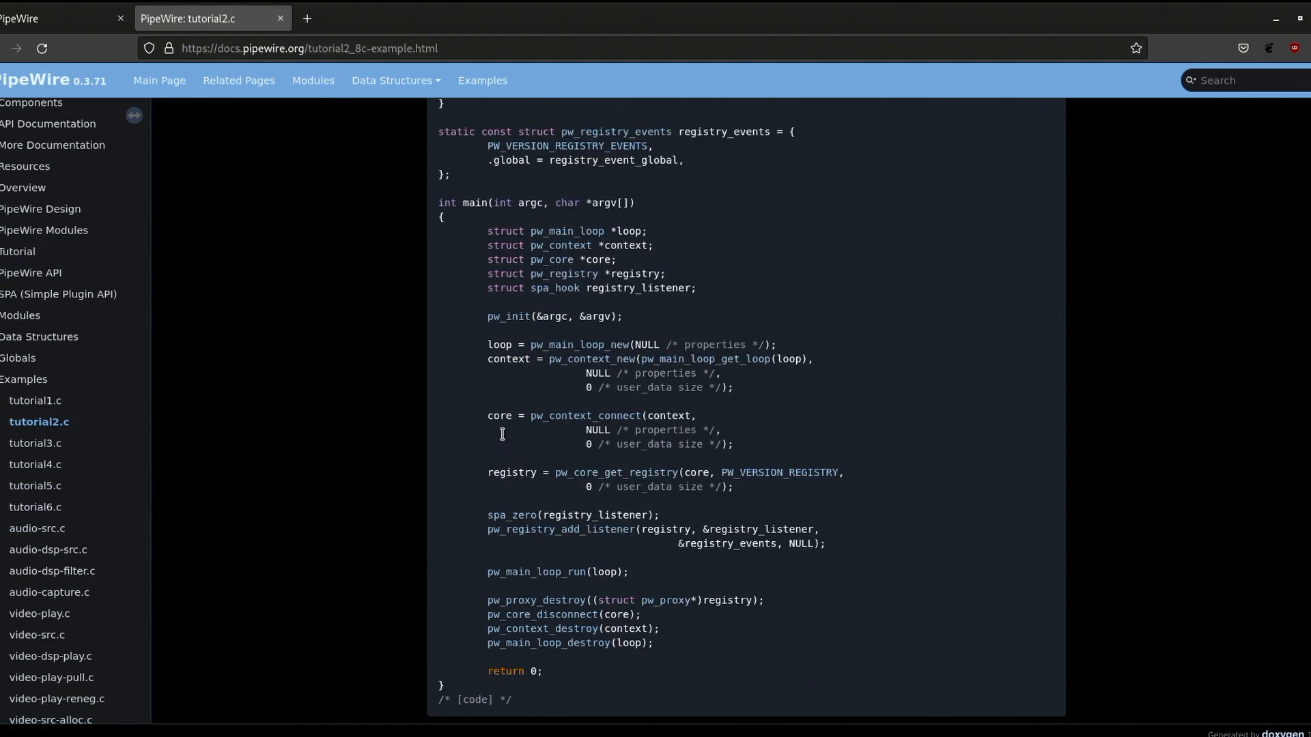
{"action": "scroll", "scroll_direction": "up", "scroll_amount": 3}
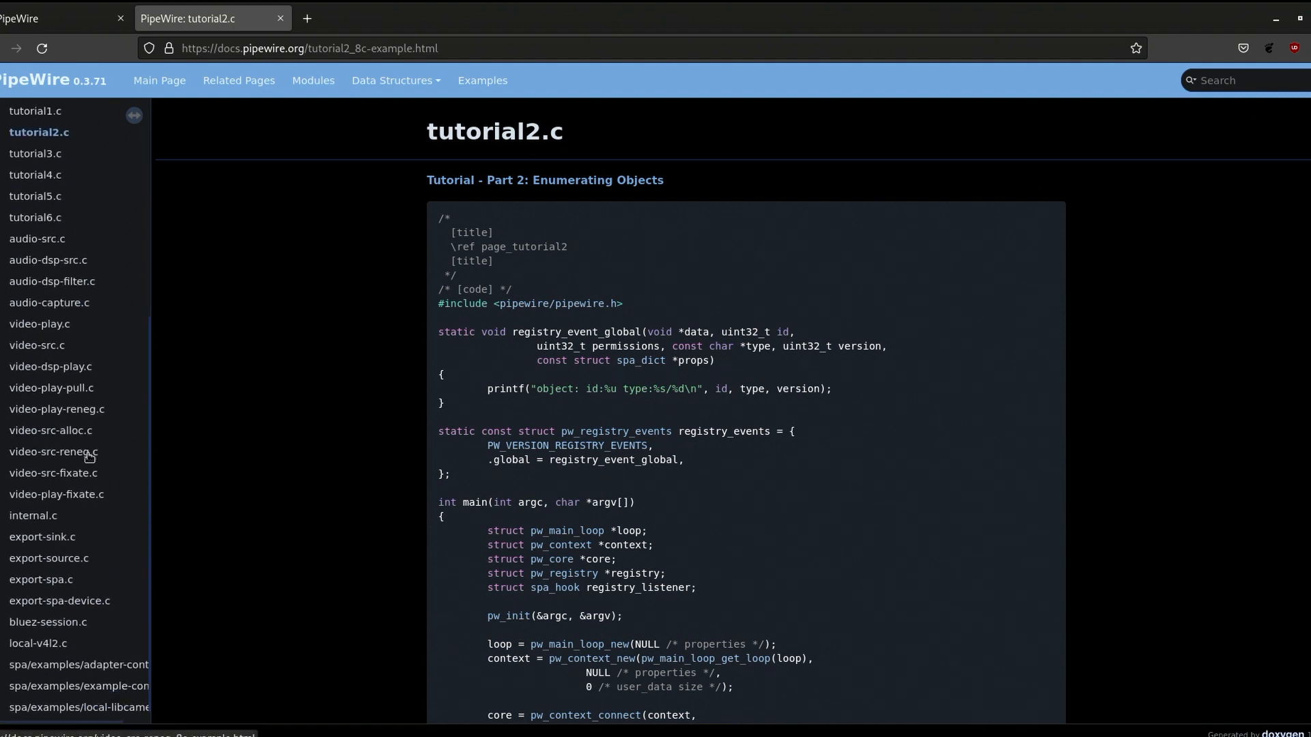
View the video-play-fixate.c example source.
{"action": "scroll", "scroll_direction": "down", "scroll_amount": 3}
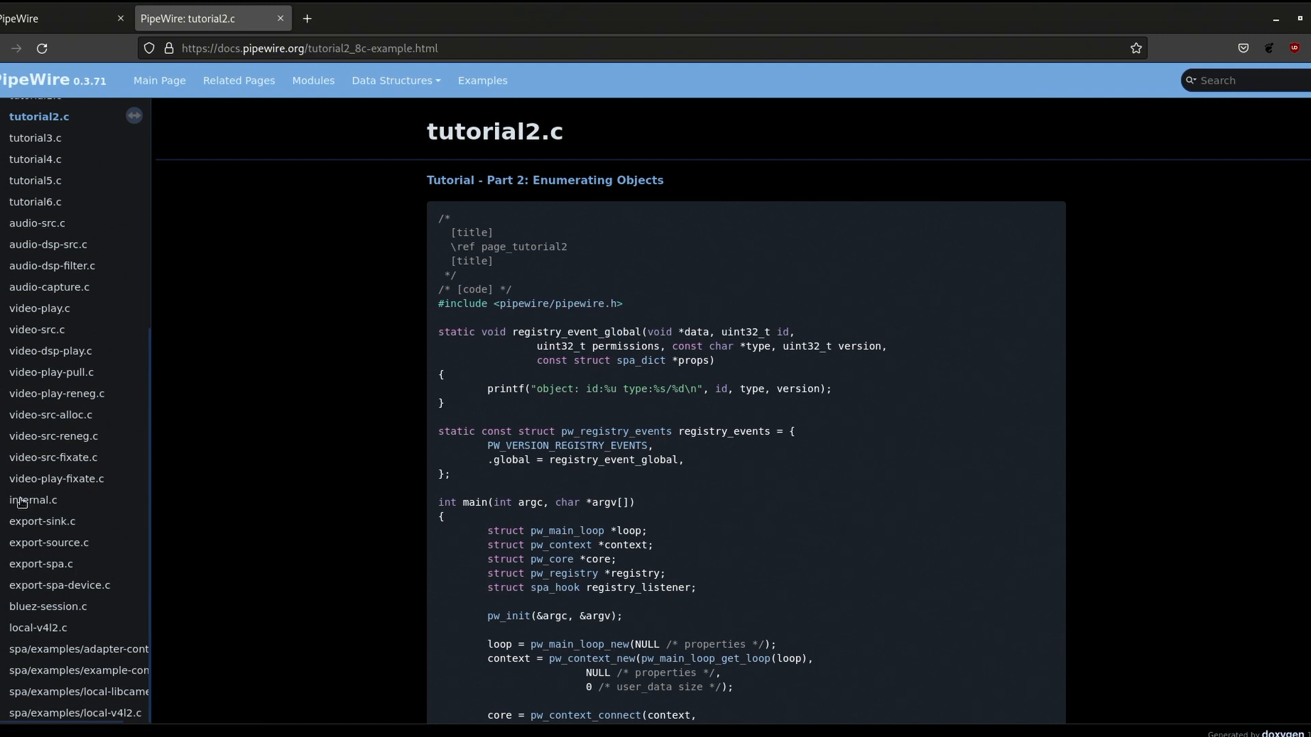
{"action": "left_click", "coordinate": [56, 479]}
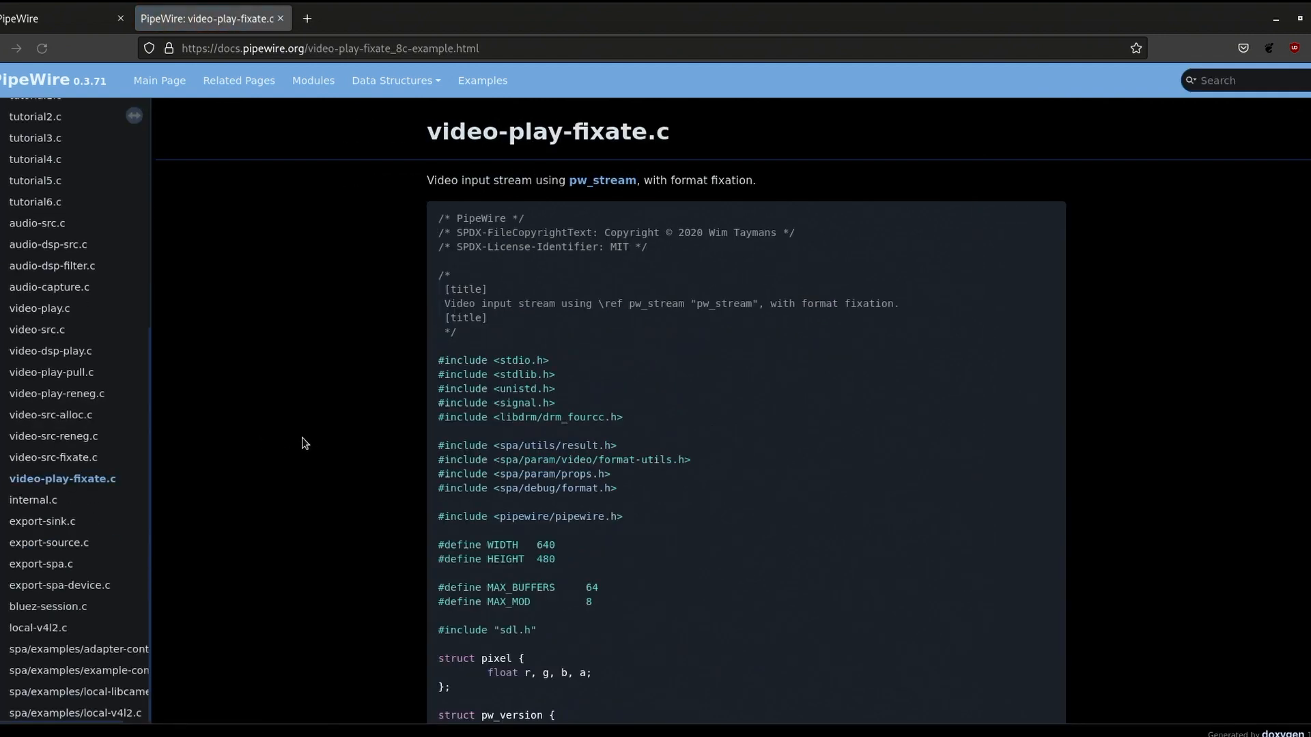
{"action": "scroll", "scroll_direction": "down", "scroll_amount": 3}
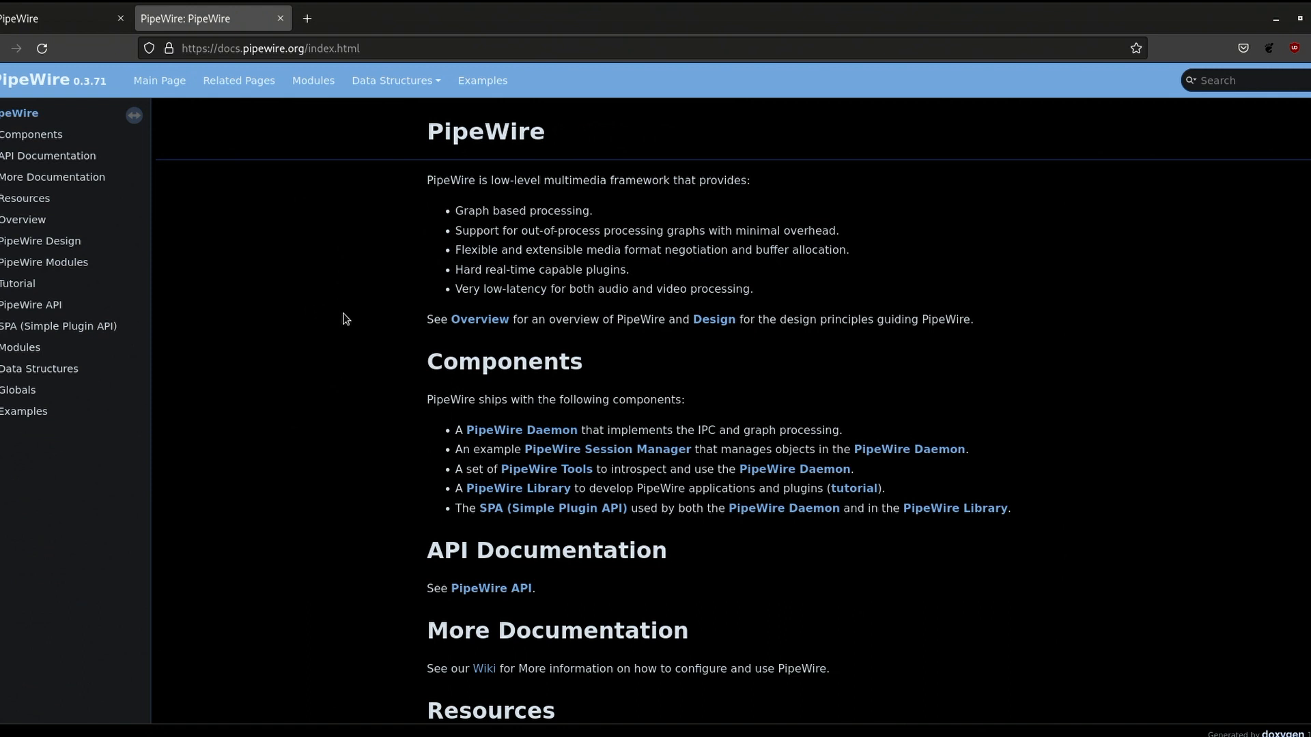
{"action": "mouse_move", "coordinate": [514, 427]}
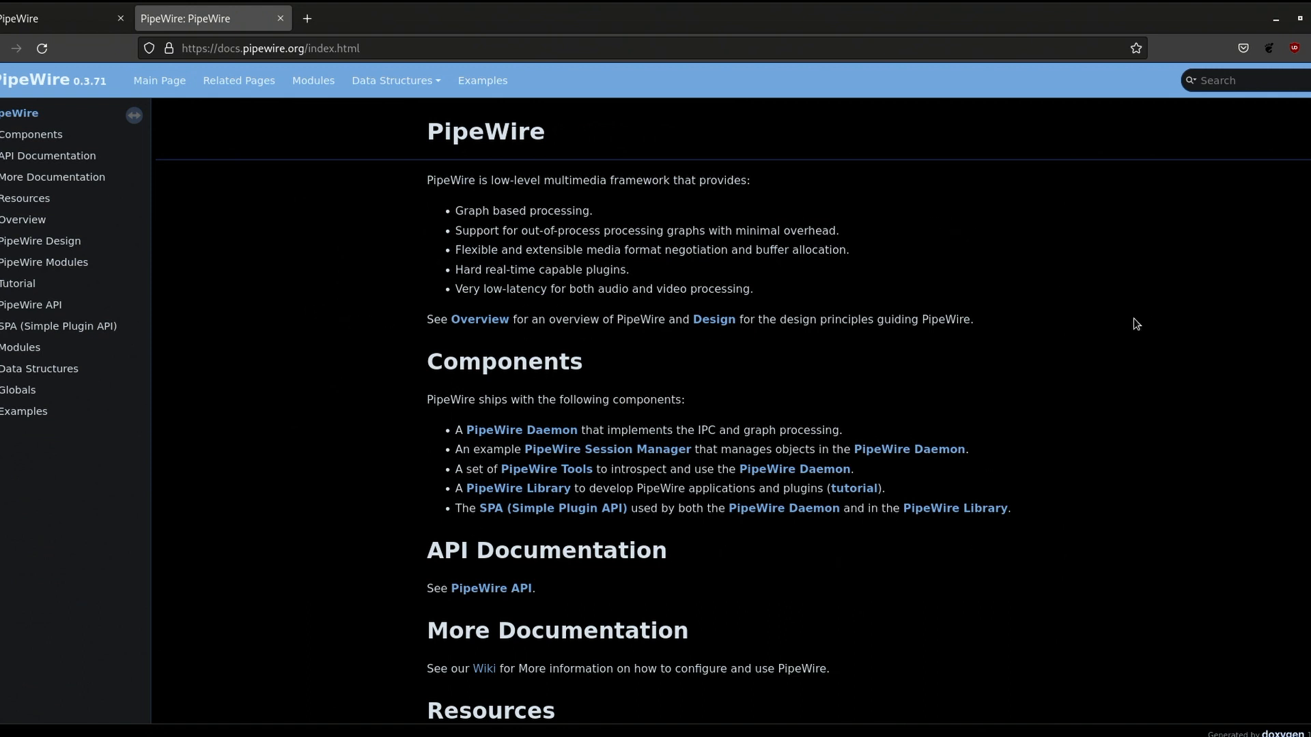
{"action": "mouse_move", "coordinate": [1057, 459]}
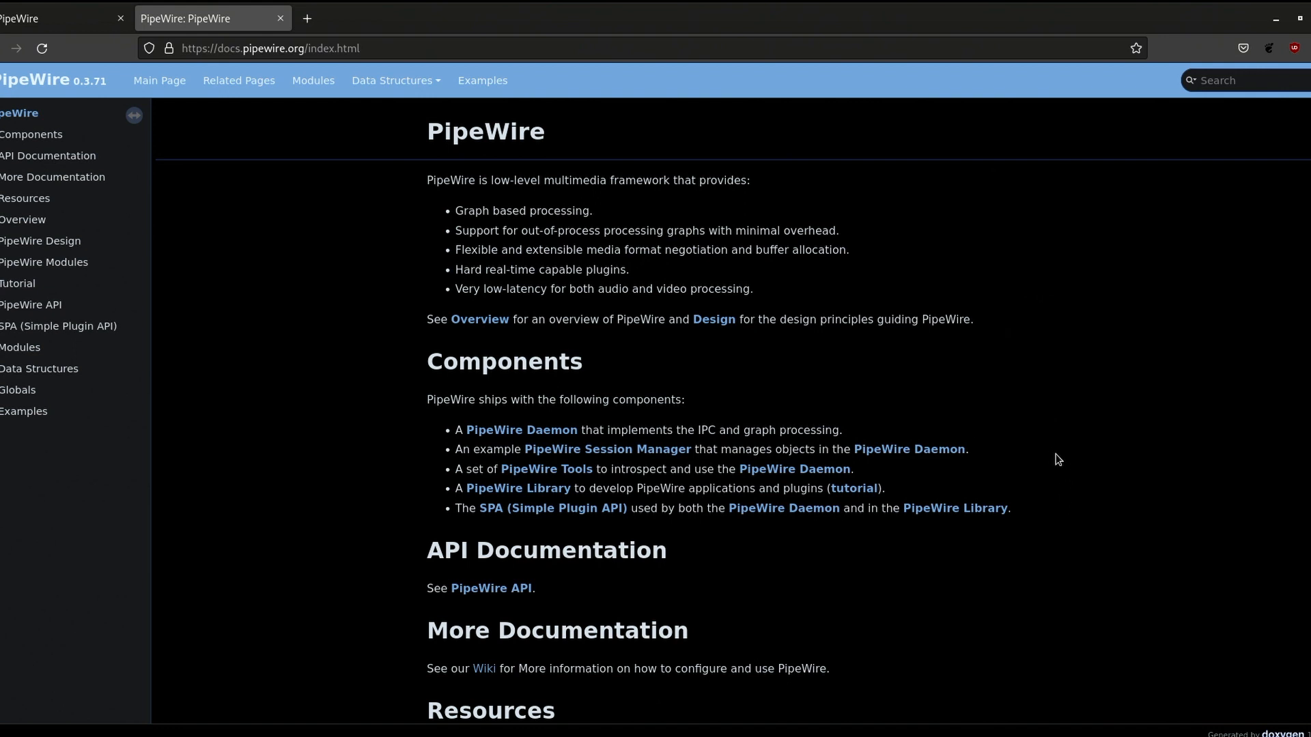
{"action": "scroll", "scroll_direction": "down", "scroll_amount": 3}
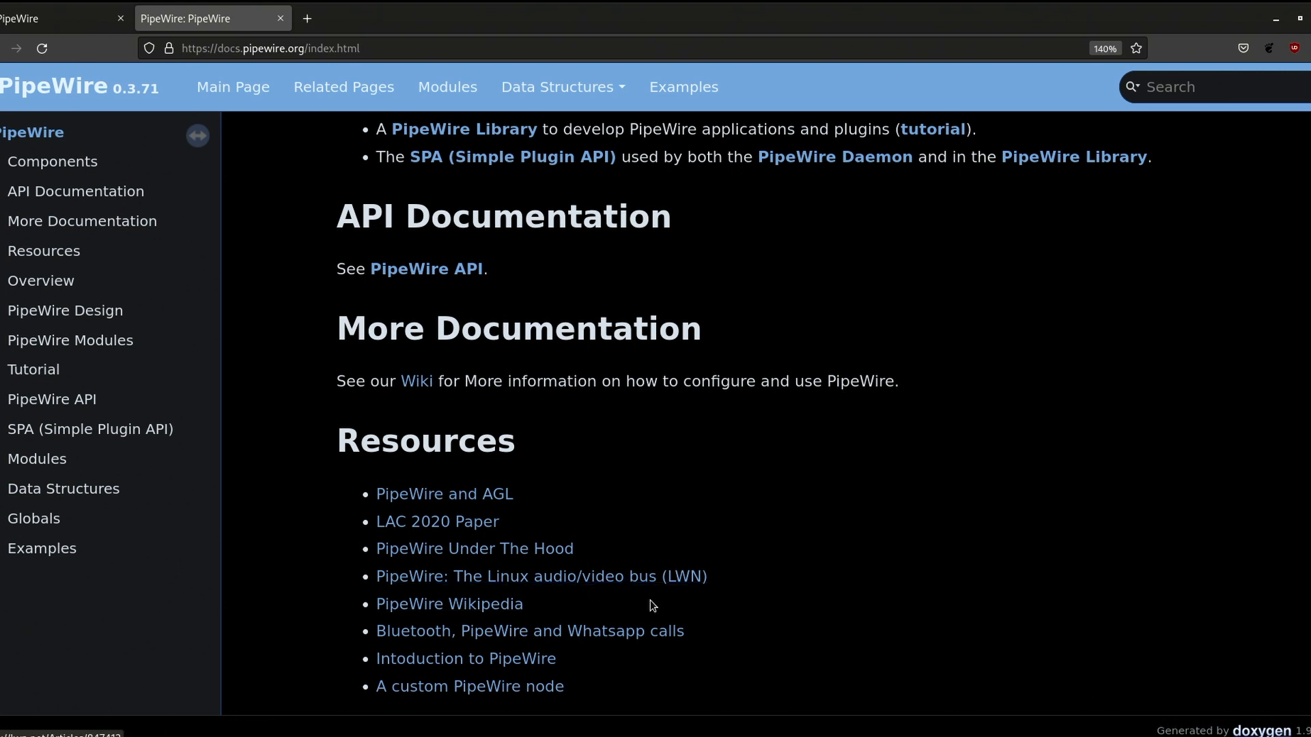
{"action": "mouse_move", "coordinate": [491, 586]}
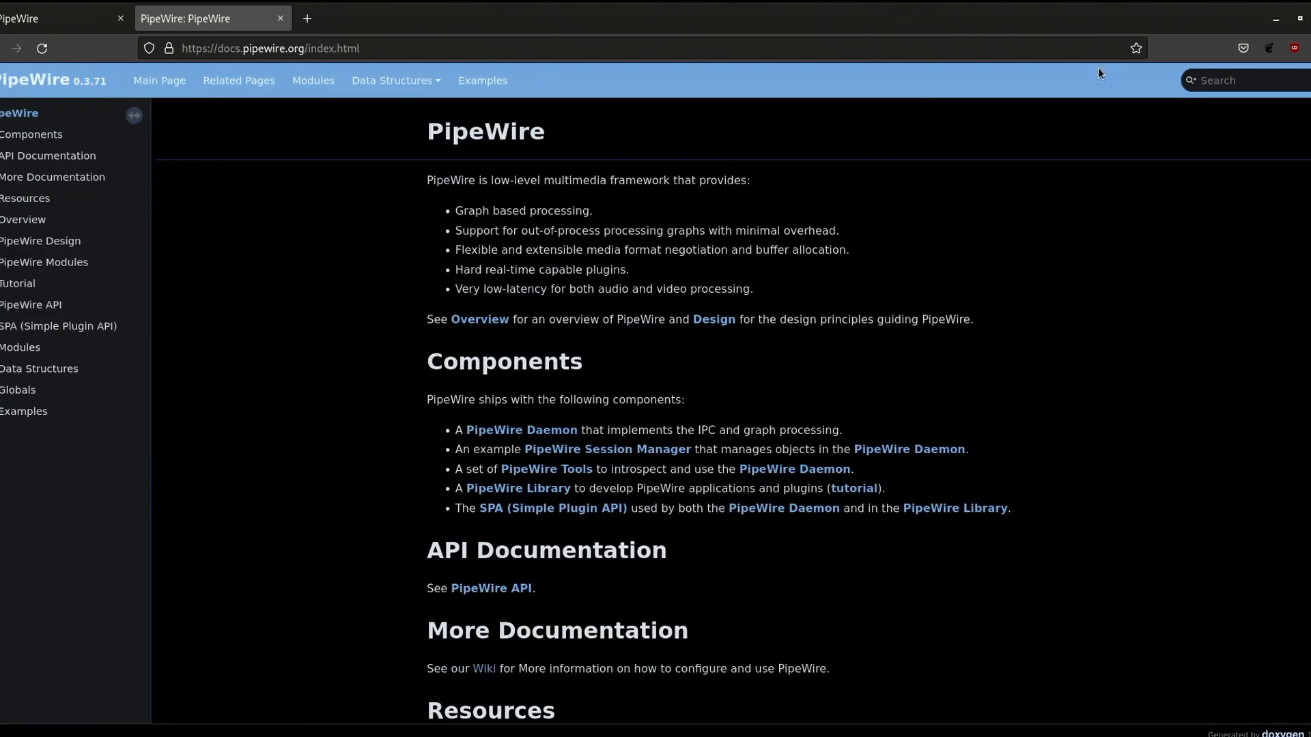
{"action": "mouse_move", "coordinate": [1066, 190]}
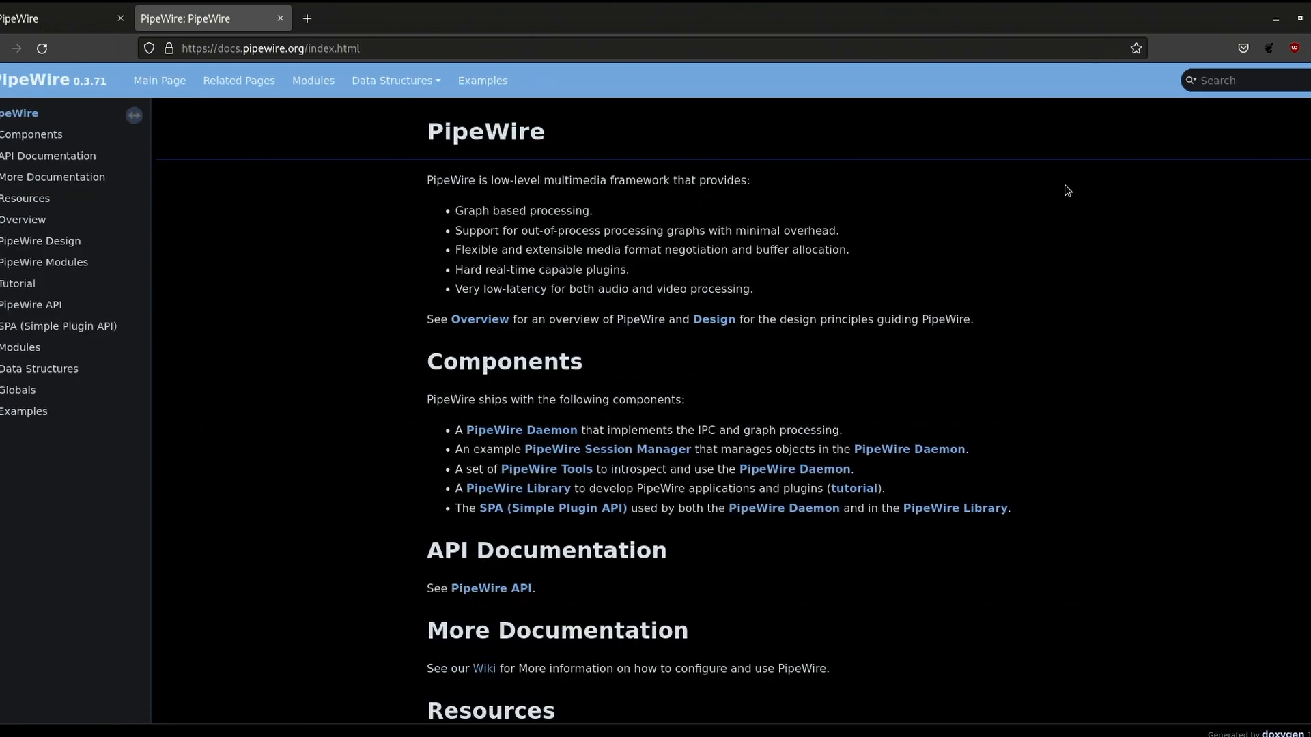
{"action": "mouse_move", "coordinate": [956, 216]}
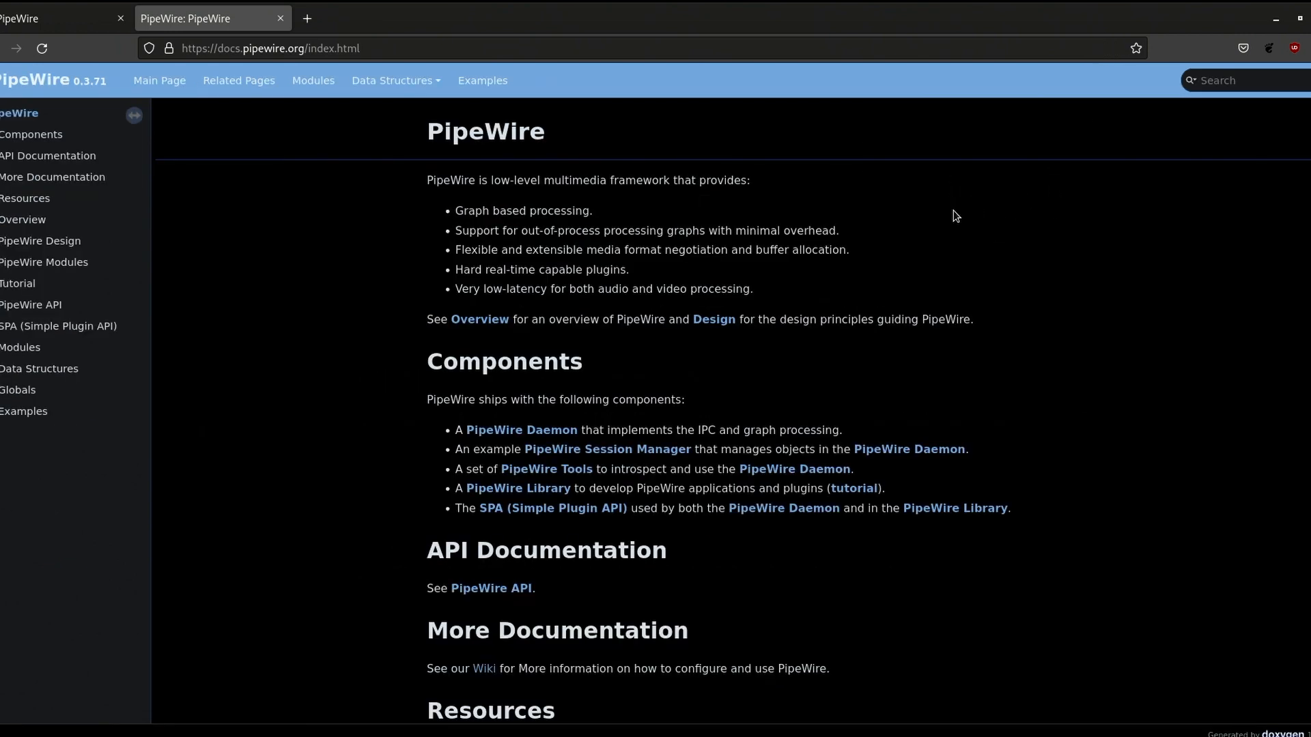
{"action": "mouse_move", "coordinate": [956, 239]}
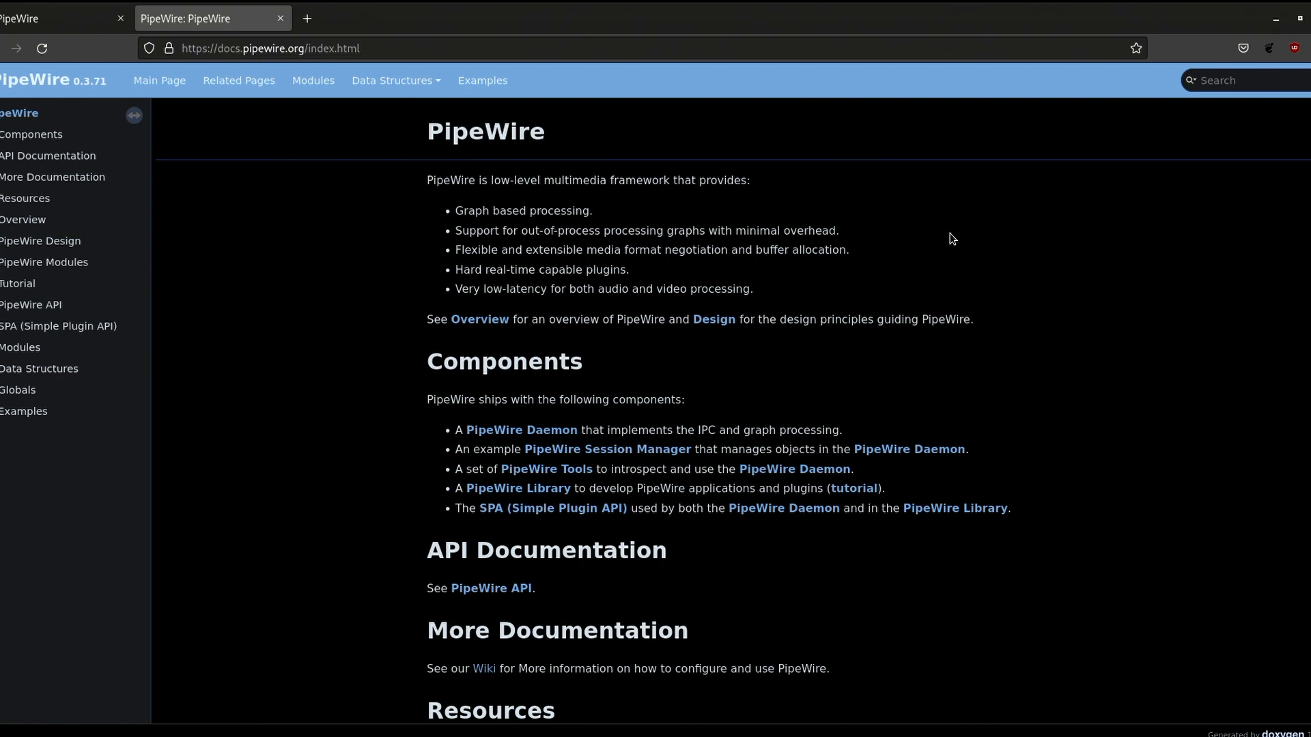
{"action": "mouse_move", "coordinate": [1259, 435]}
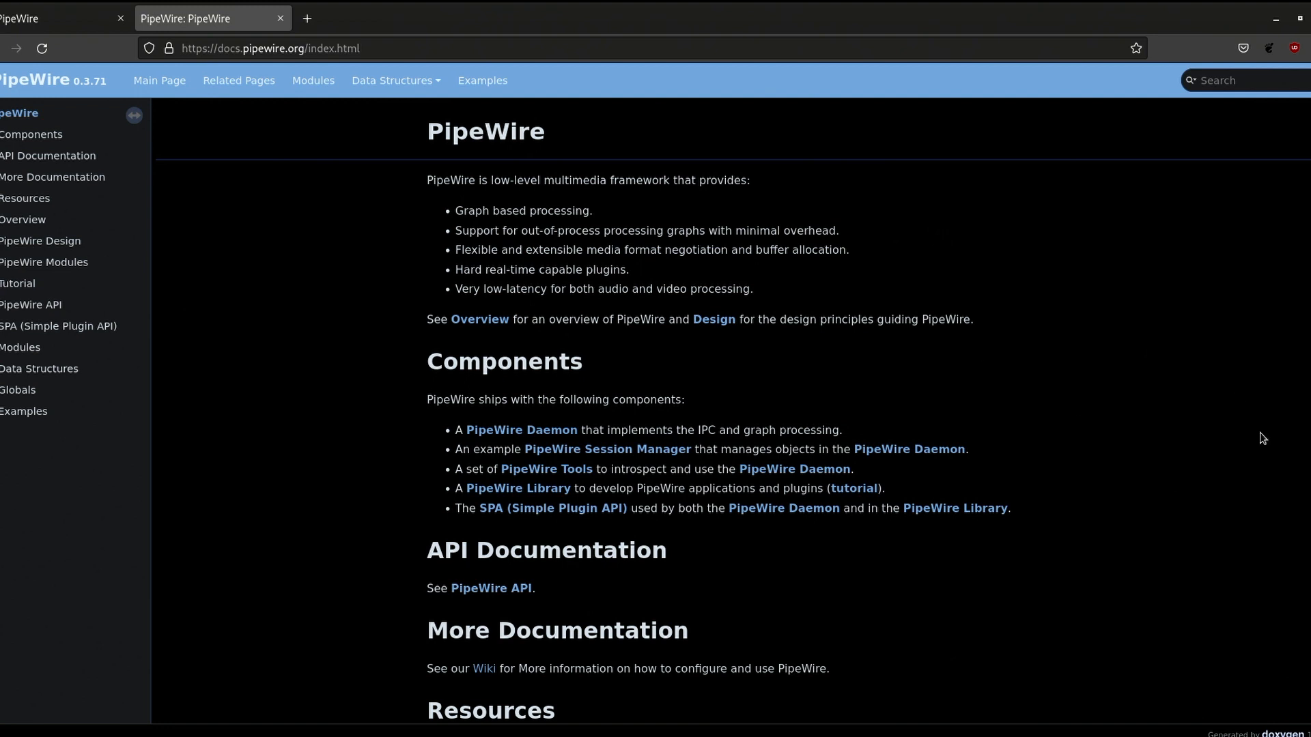
{"action": "mouse_move", "coordinate": [446, 137]}
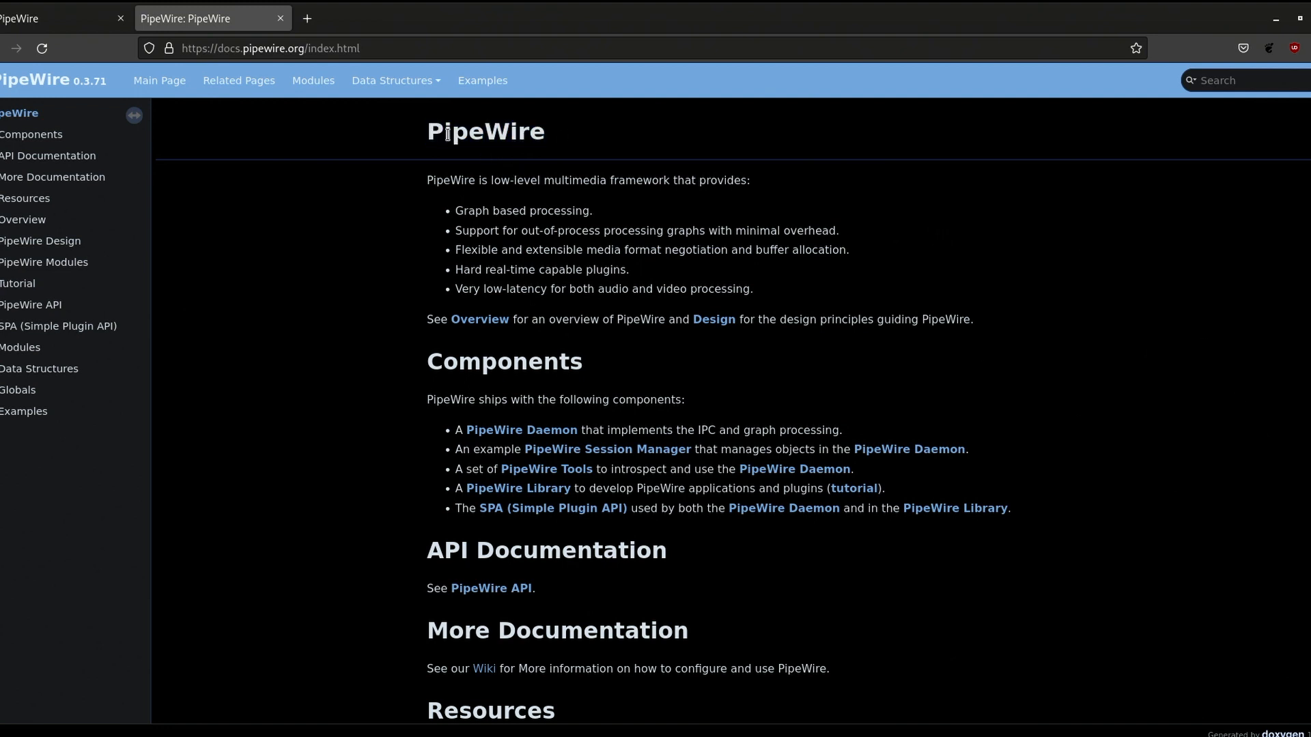
{"action": "mouse_move", "coordinate": [452, 118]}
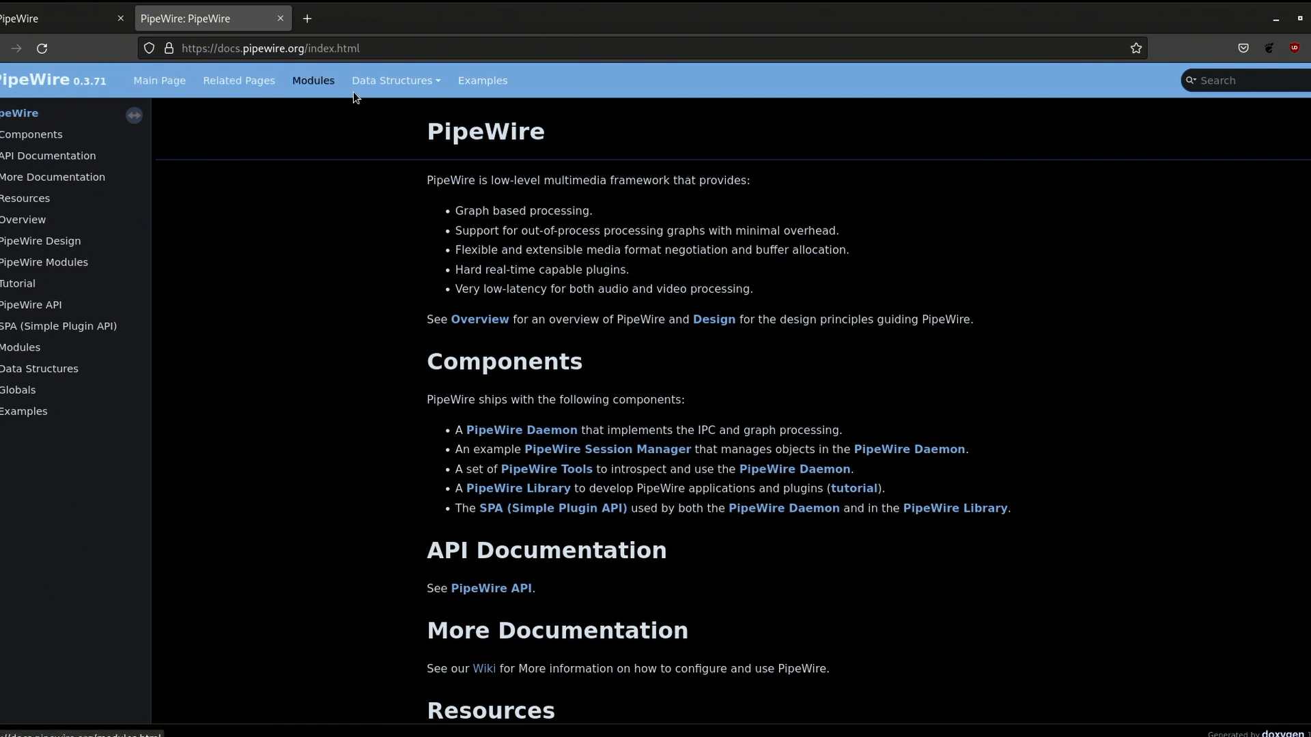
Look up the pw_client_endpoint struct in Data Structures, then return to the main page.
{"action": "left_click", "coordinate": [39, 369]}
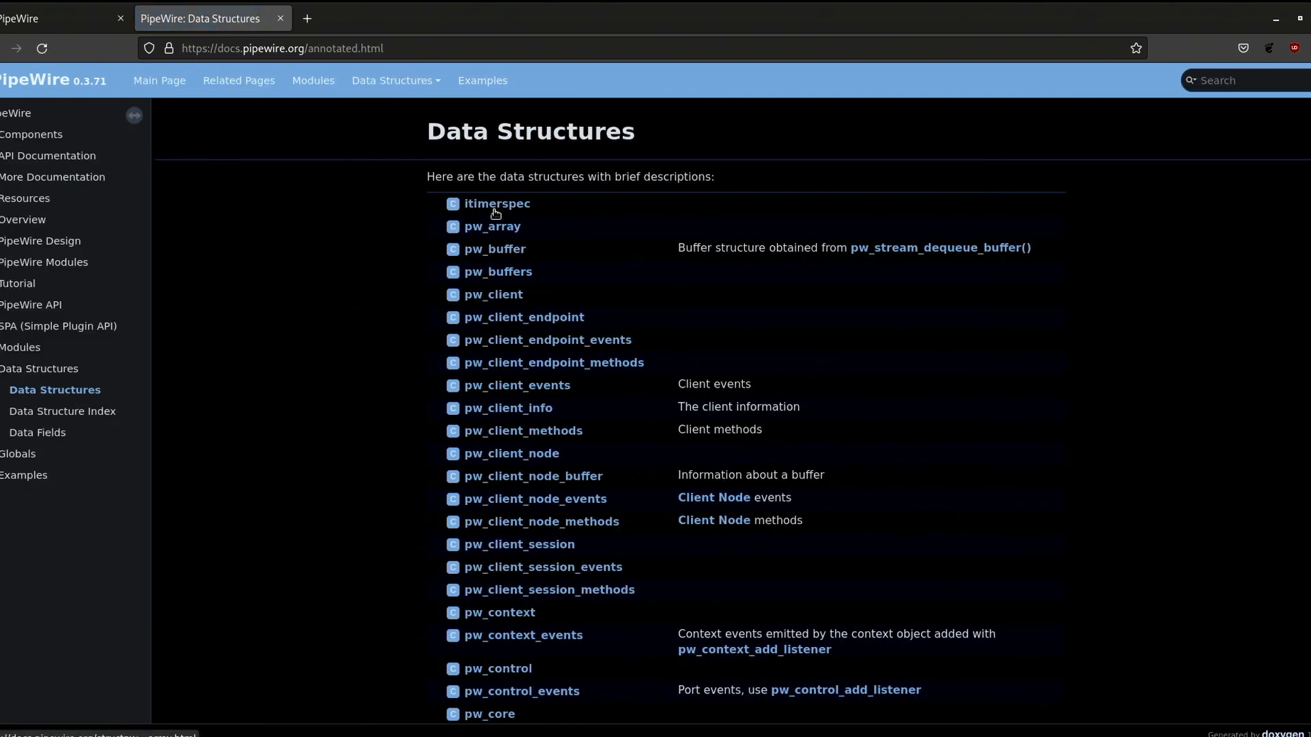
{"action": "mouse_move", "coordinate": [541, 328]}
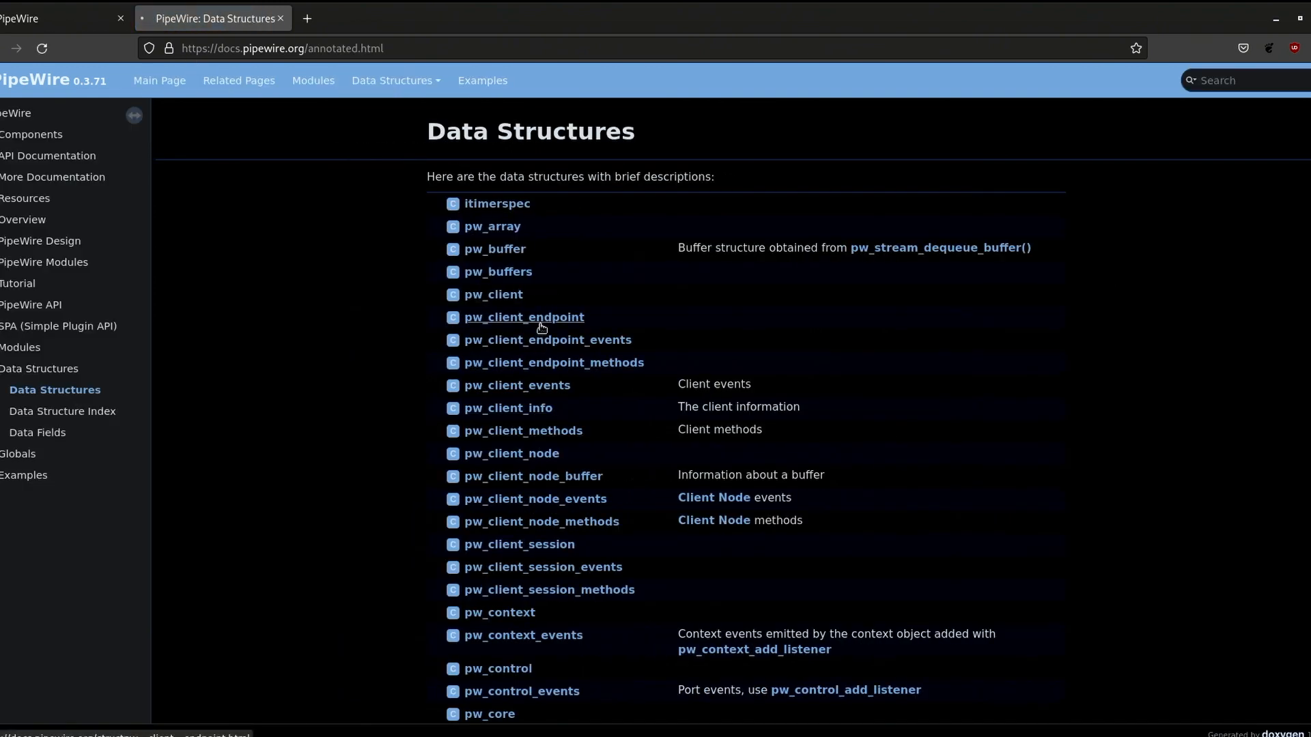
{"action": "left_click", "coordinate": [524, 316]}
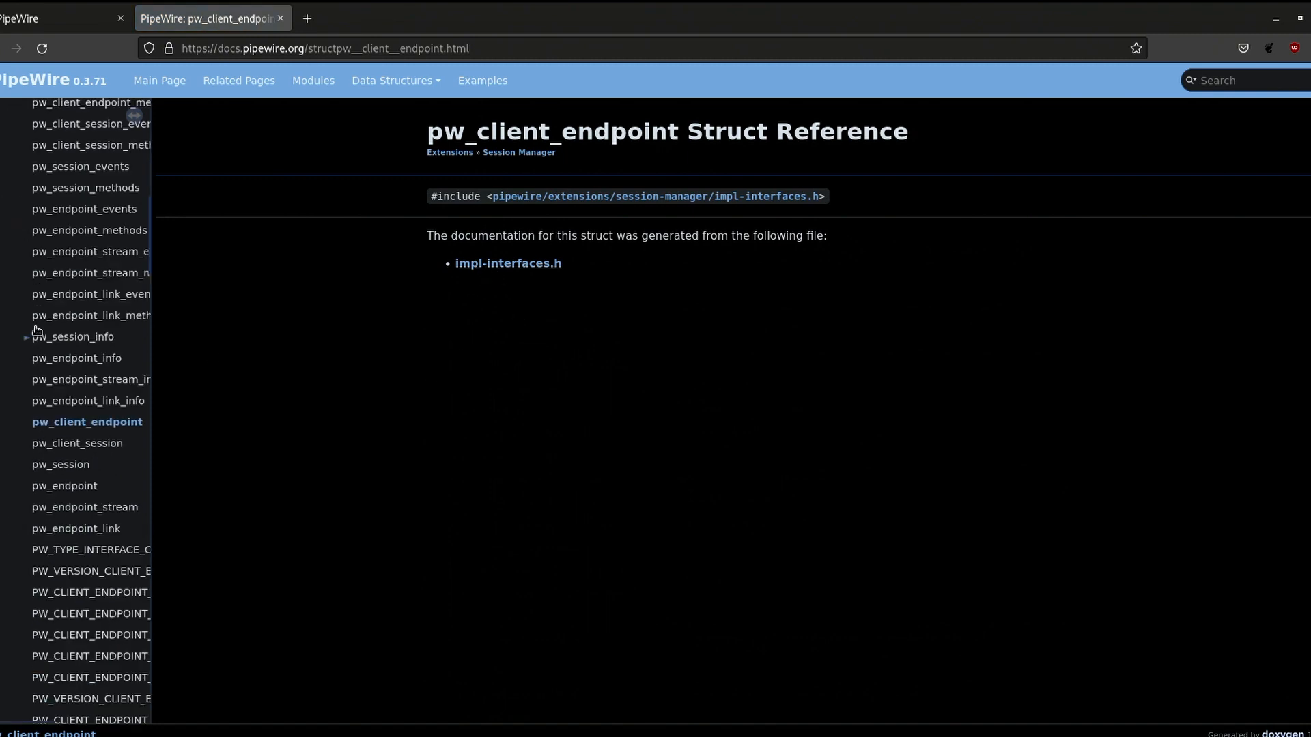
{"action": "scroll", "scroll_direction": "down", "scroll_amount": 3}
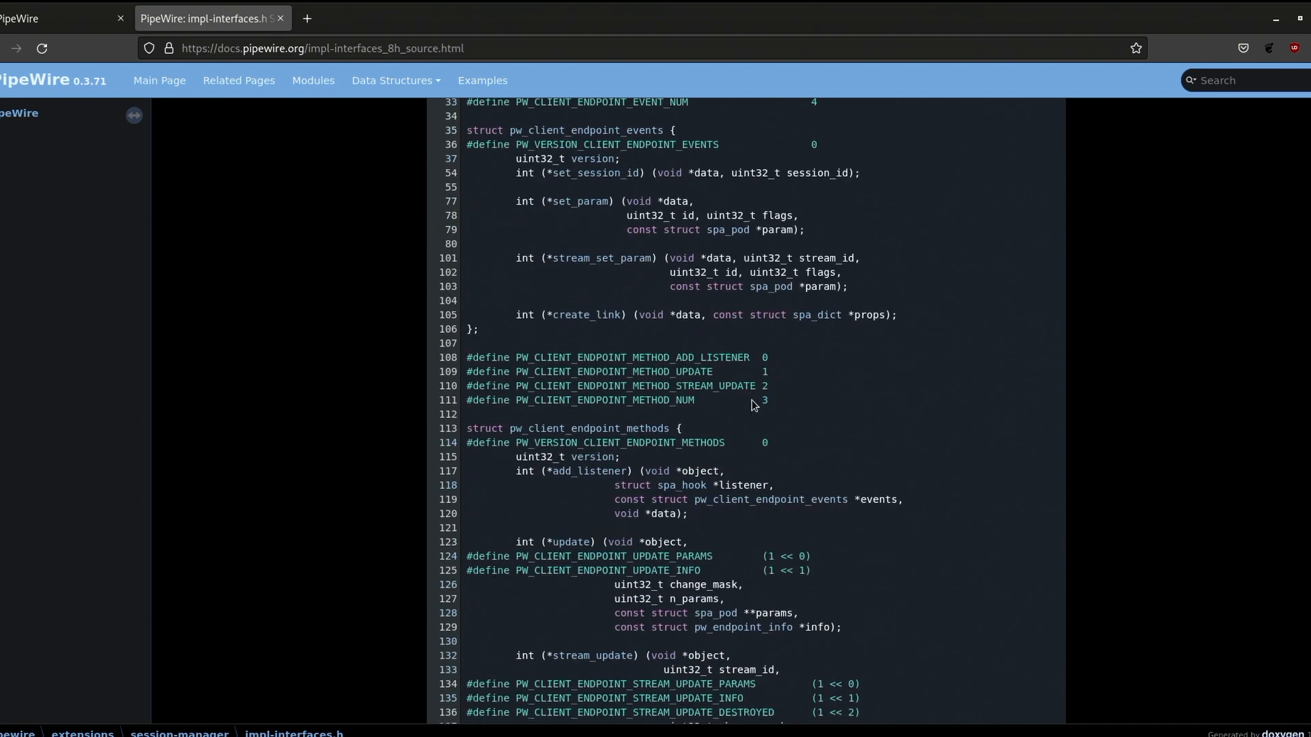
{"action": "left_click", "coordinate": [159, 81]}
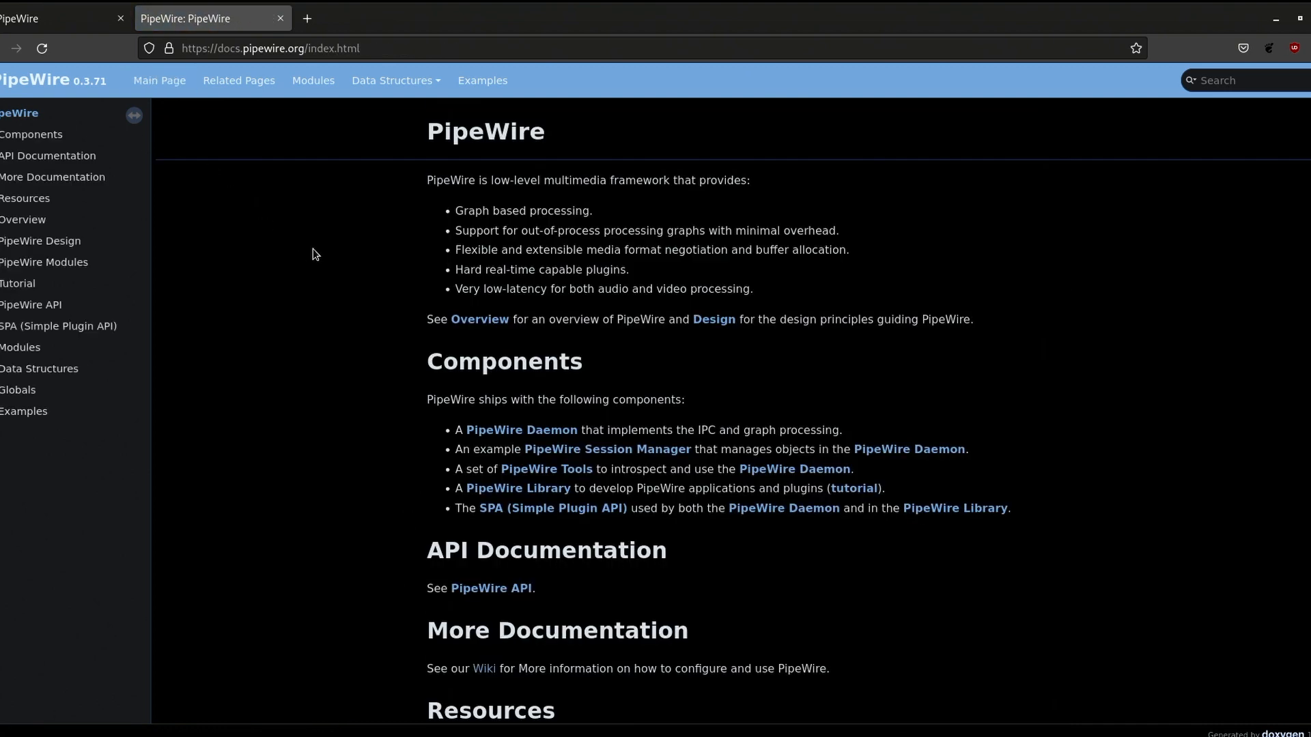
Switch to the pipewire.org homepage and scroll to the feature list near Sandboxed applications support.
{"action": "left_click", "coordinate": [55, 19]}
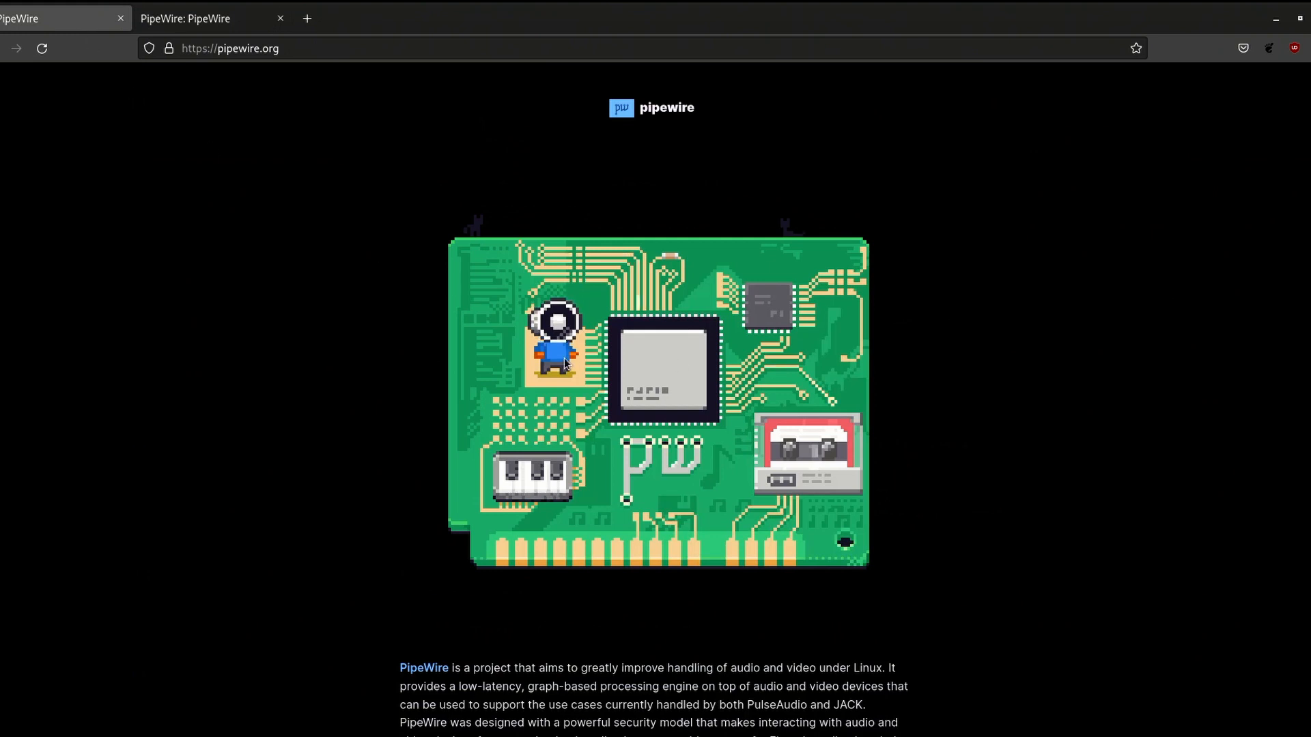
{"action": "scroll", "scroll_direction": "down", "scroll_amount": 3}
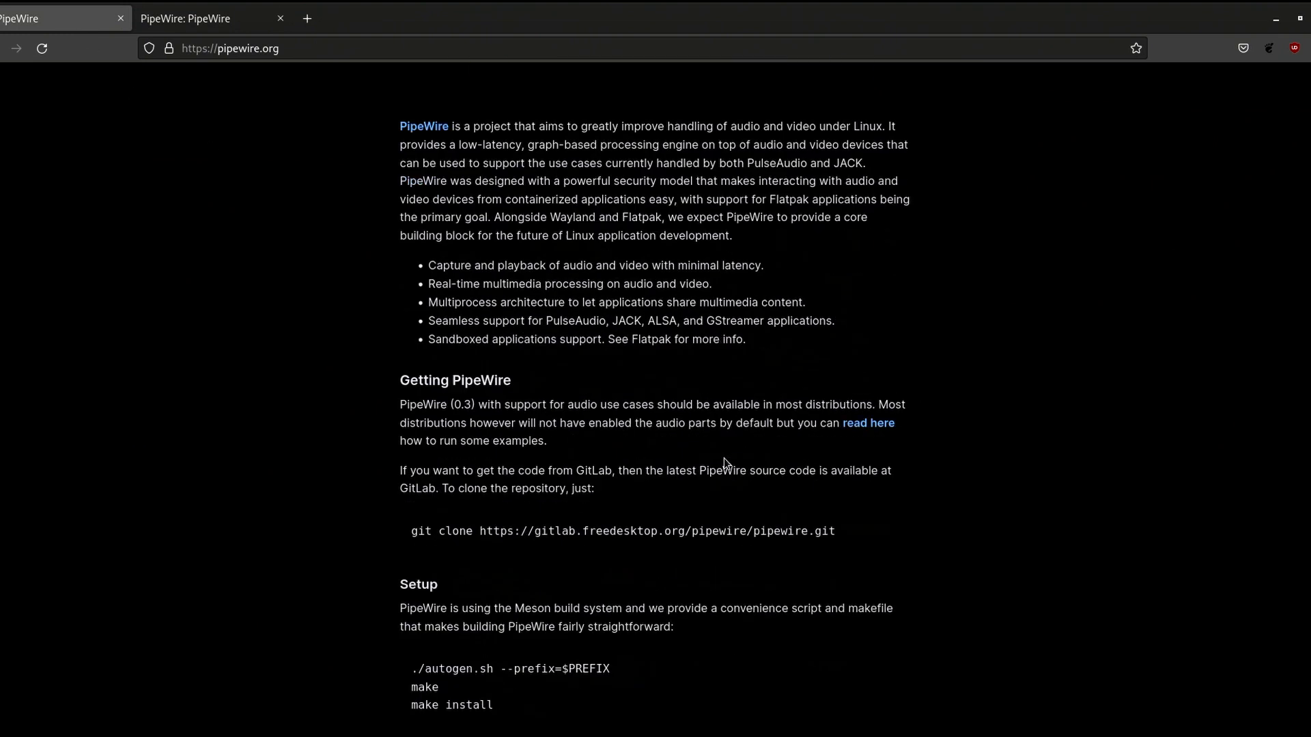
{"action": "scroll", "scroll_direction": "down", "scroll_amount": 3}
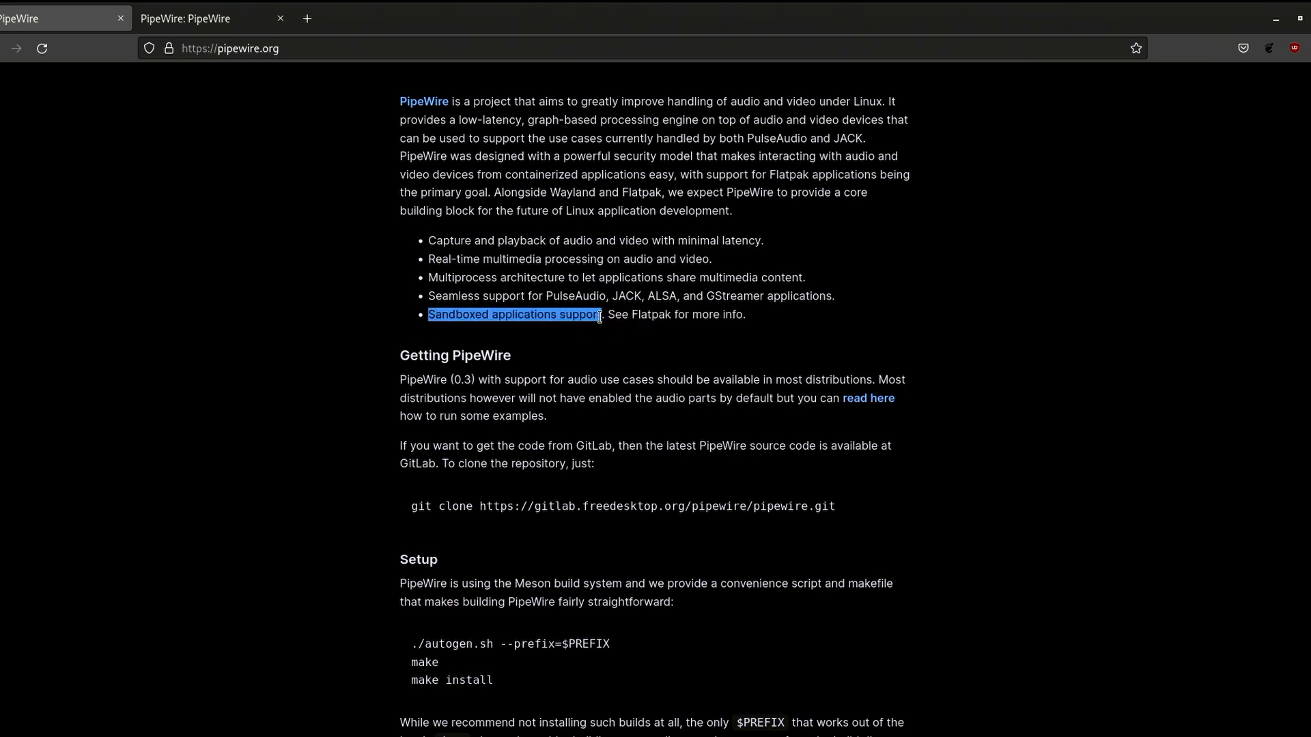
{"action": "left_click", "coordinate": [601, 317]}
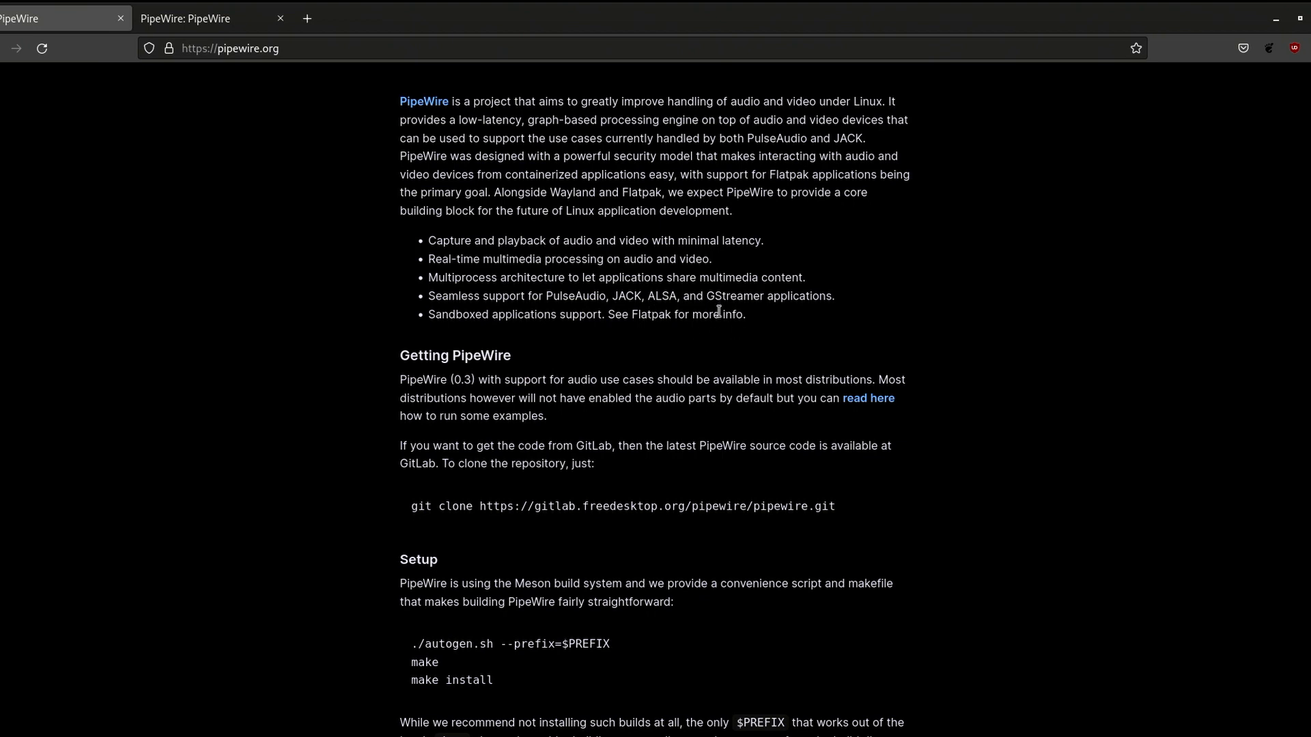
{"action": "mouse_move", "coordinate": [454, 279]}
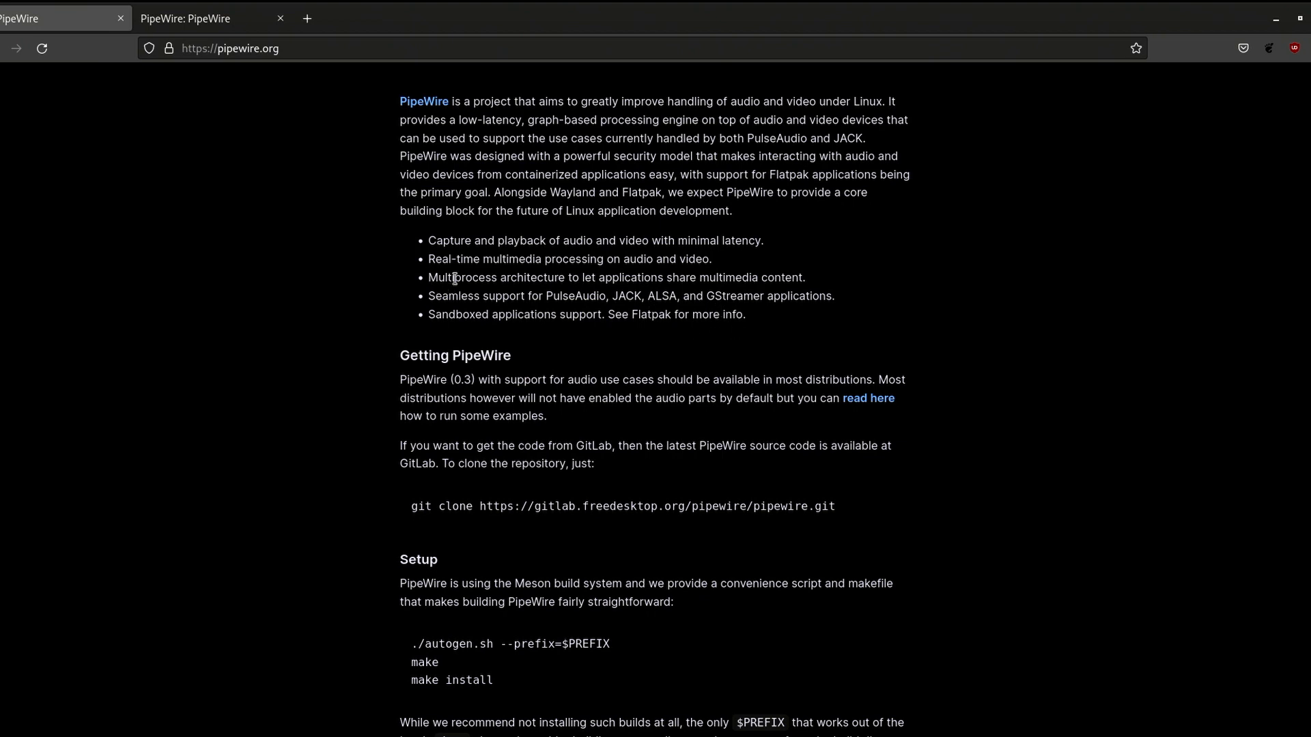
{"action": "mouse_move", "coordinate": [578, 291]}
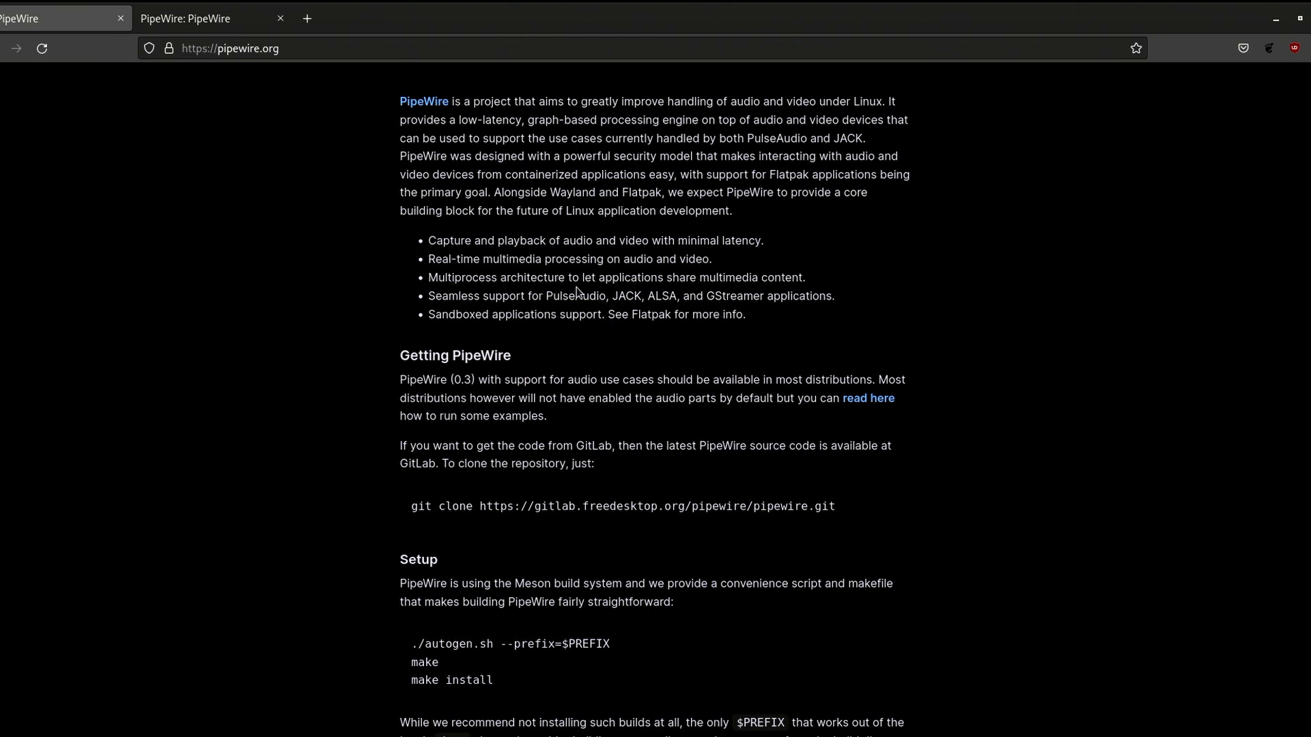
{"action": "mouse_move", "coordinate": [713, 291]}
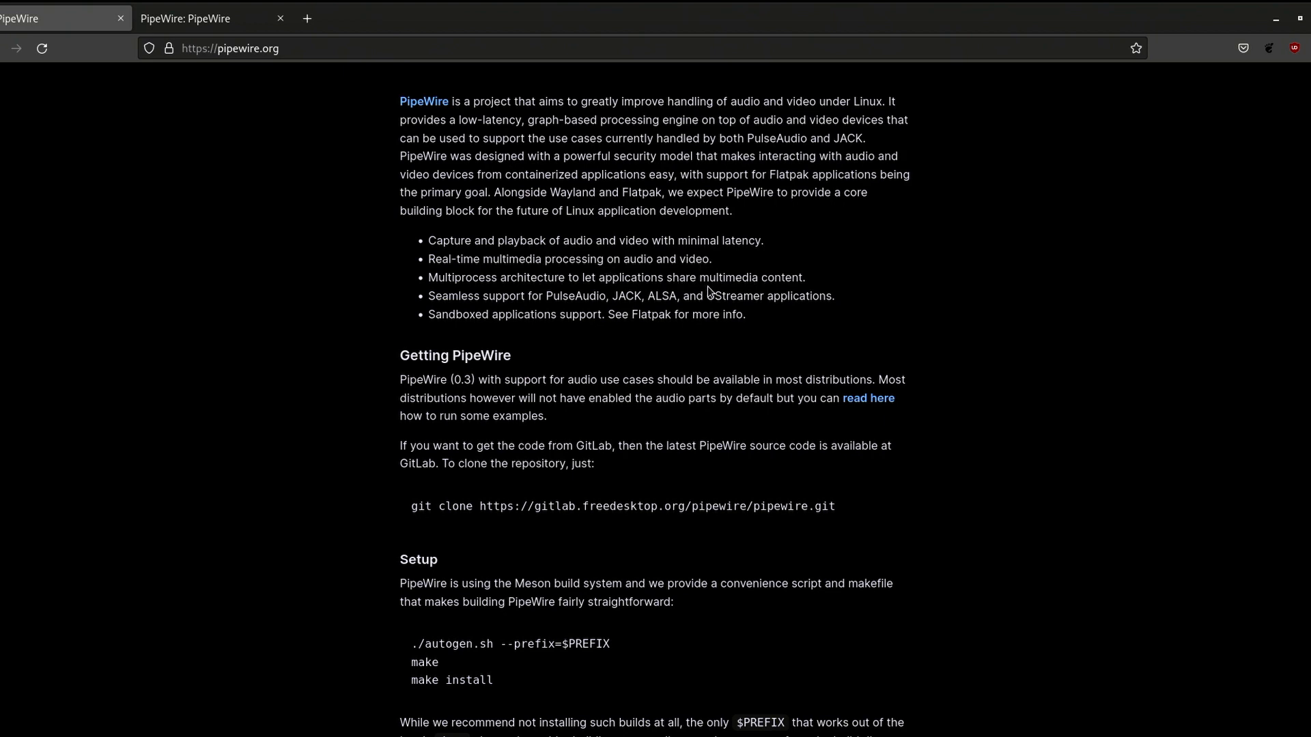
{"action": "mouse_move", "coordinate": [435, 273]}
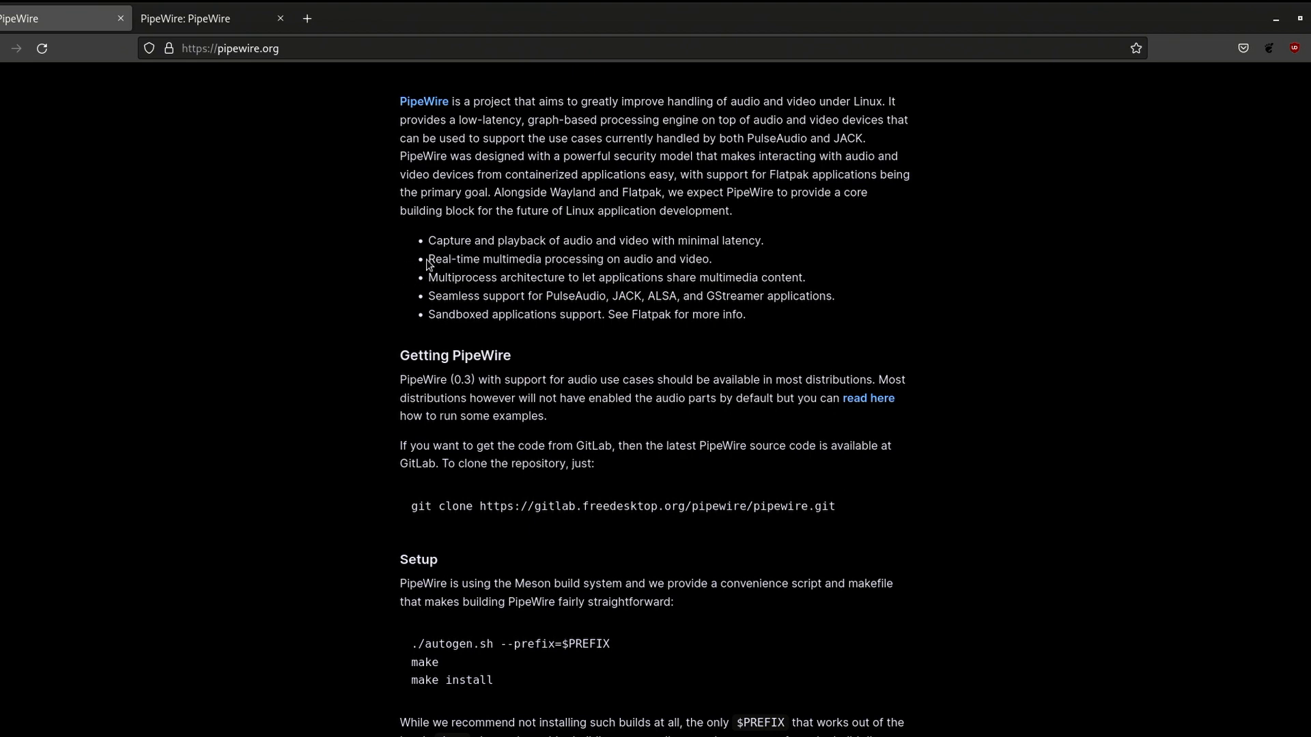
{"action": "mouse_move", "coordinate": [684, 260]}
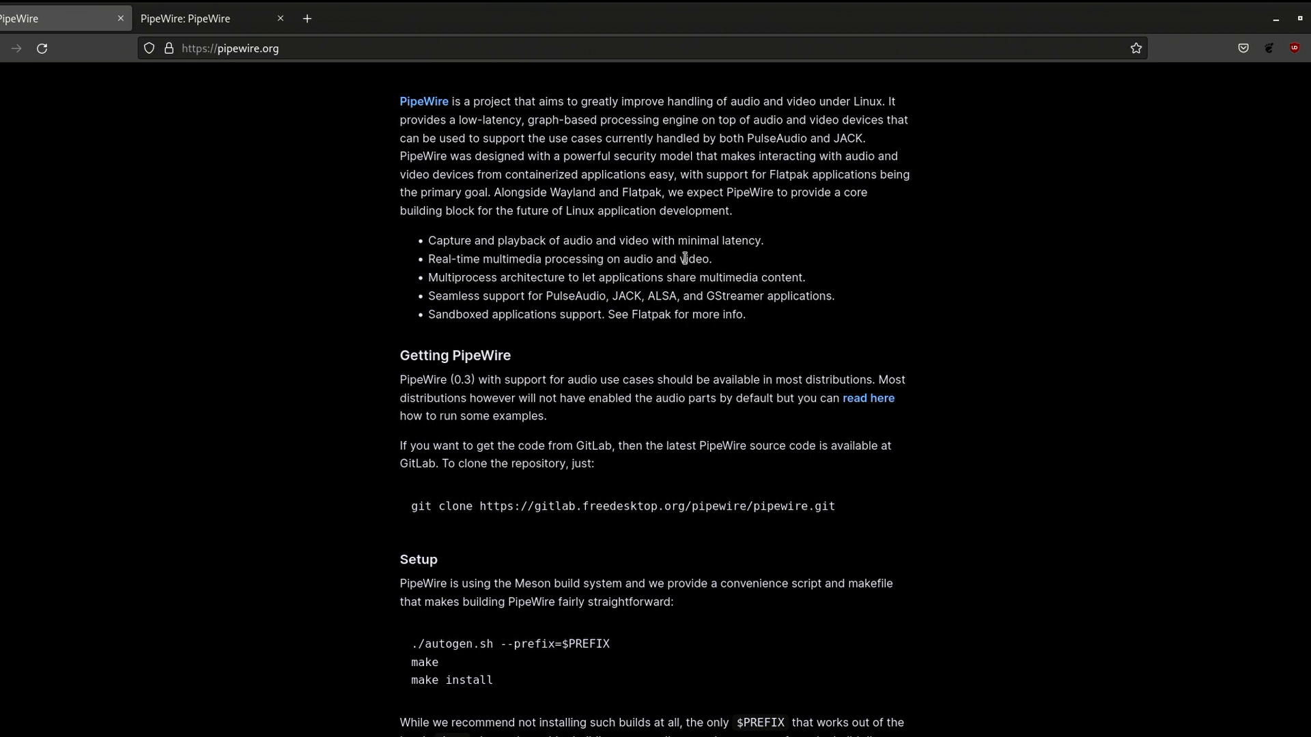
{"action": "mouse_move", "coordinate": [816, 290]}
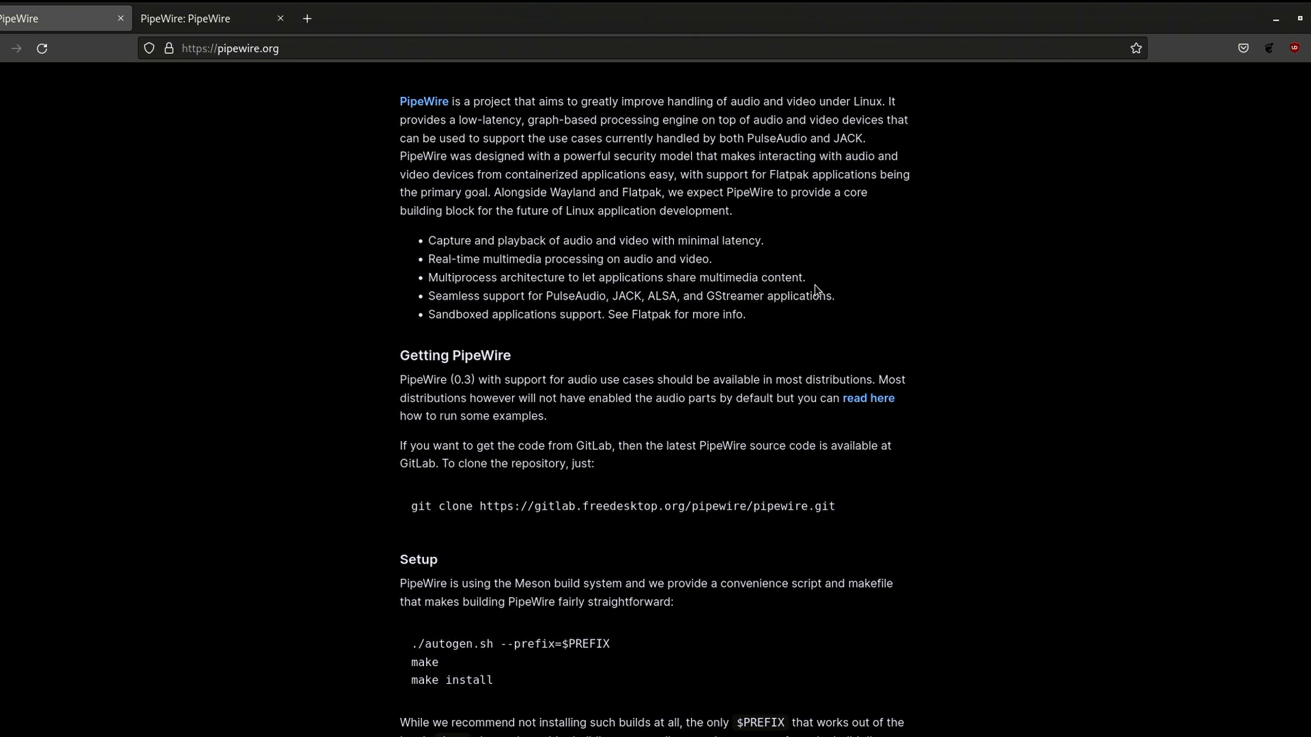
{"action": "mouse_move", "coordinate": [1005, 331]}
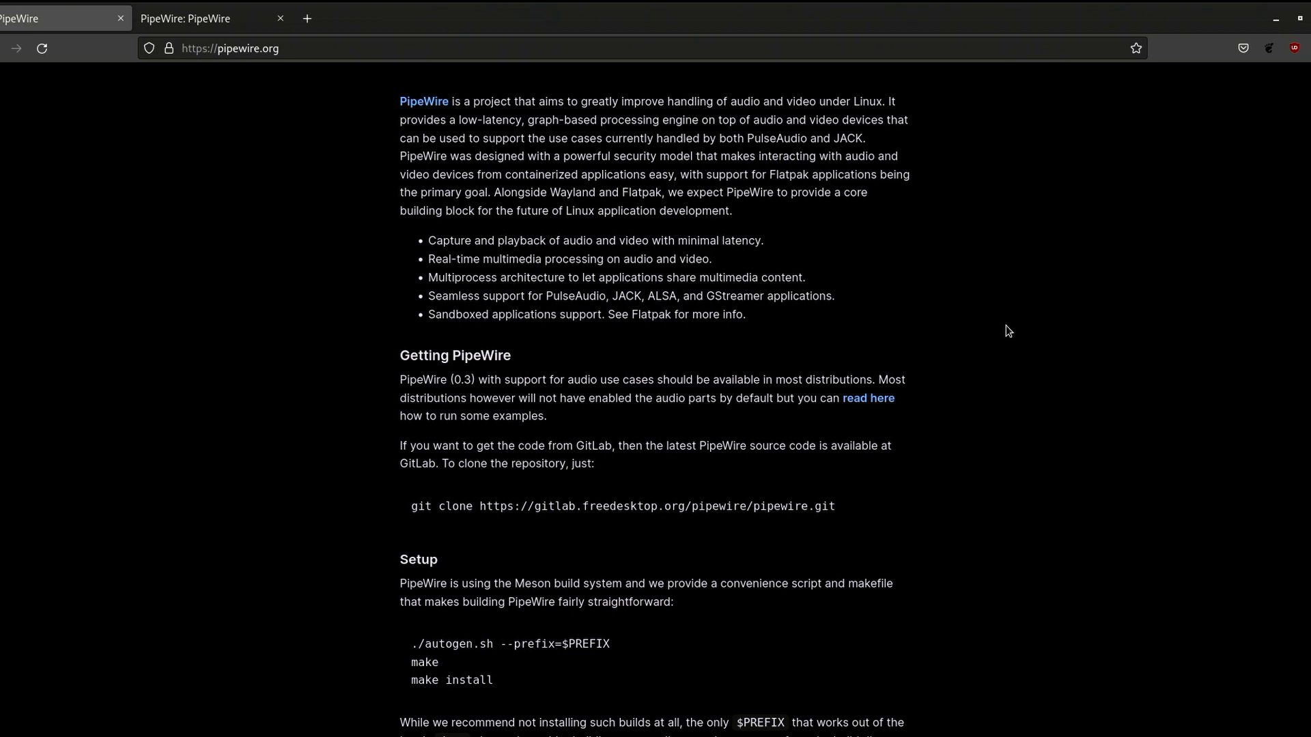
{"action": "scroll", "scroll_direction": "down", "scroll_amount": 3}
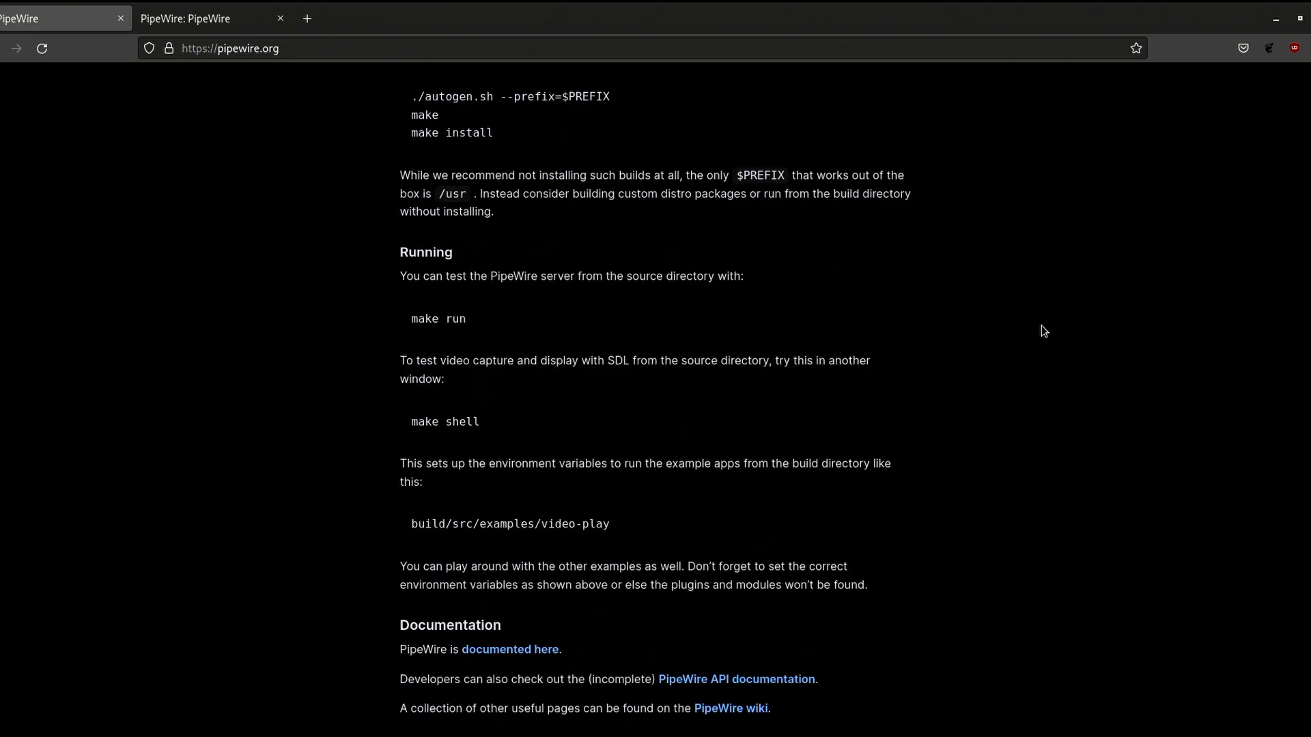
{"action": "scroll", "scroll_direction": "up", "scroll_amount": 3}
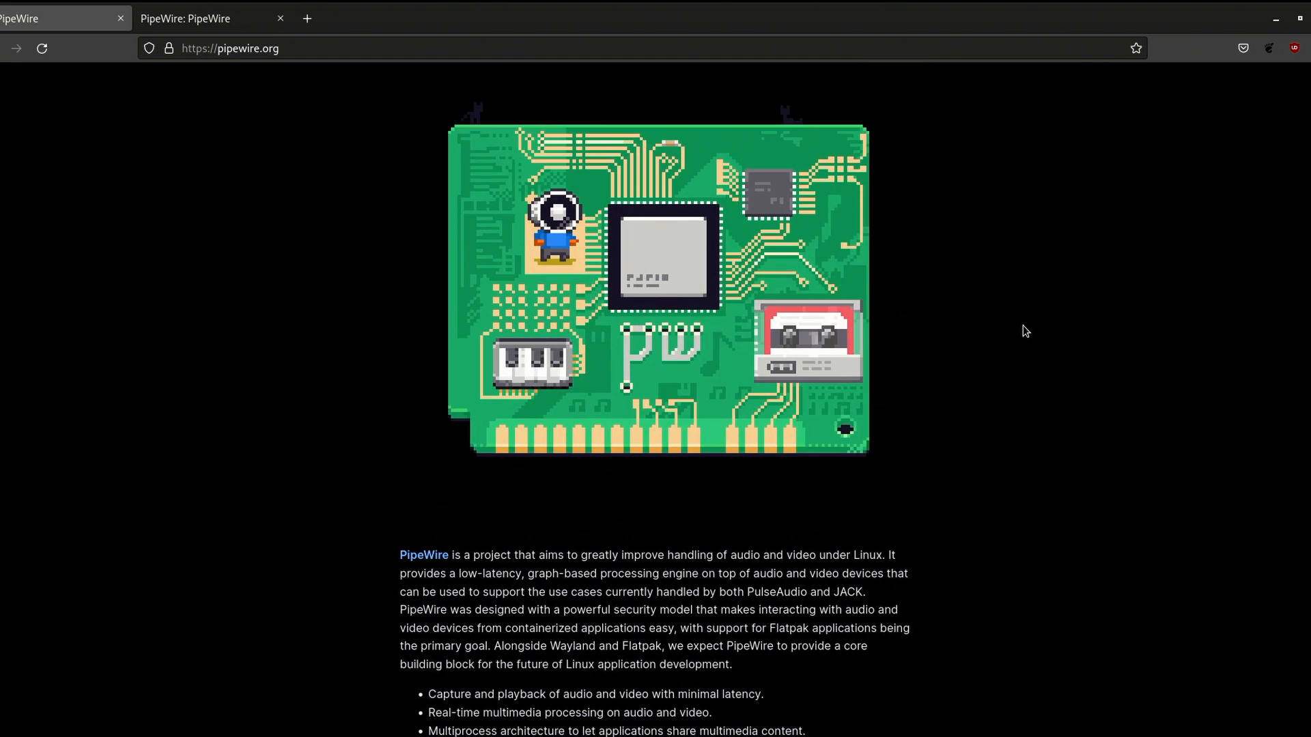
{"action": "scroll", "scroll_direction": "down", "scroll_amount": 3}
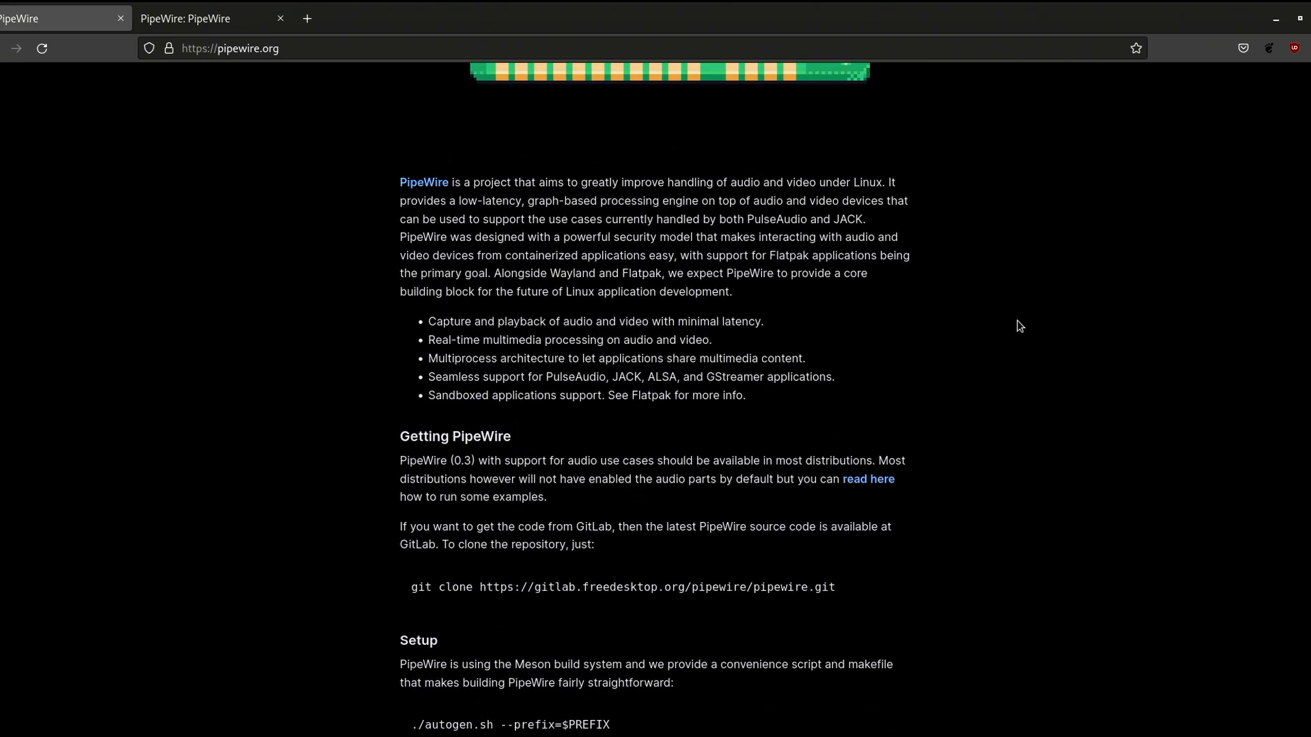
{"action": "scroll", "scroll_direction": "down", "scroll_amount": 3}
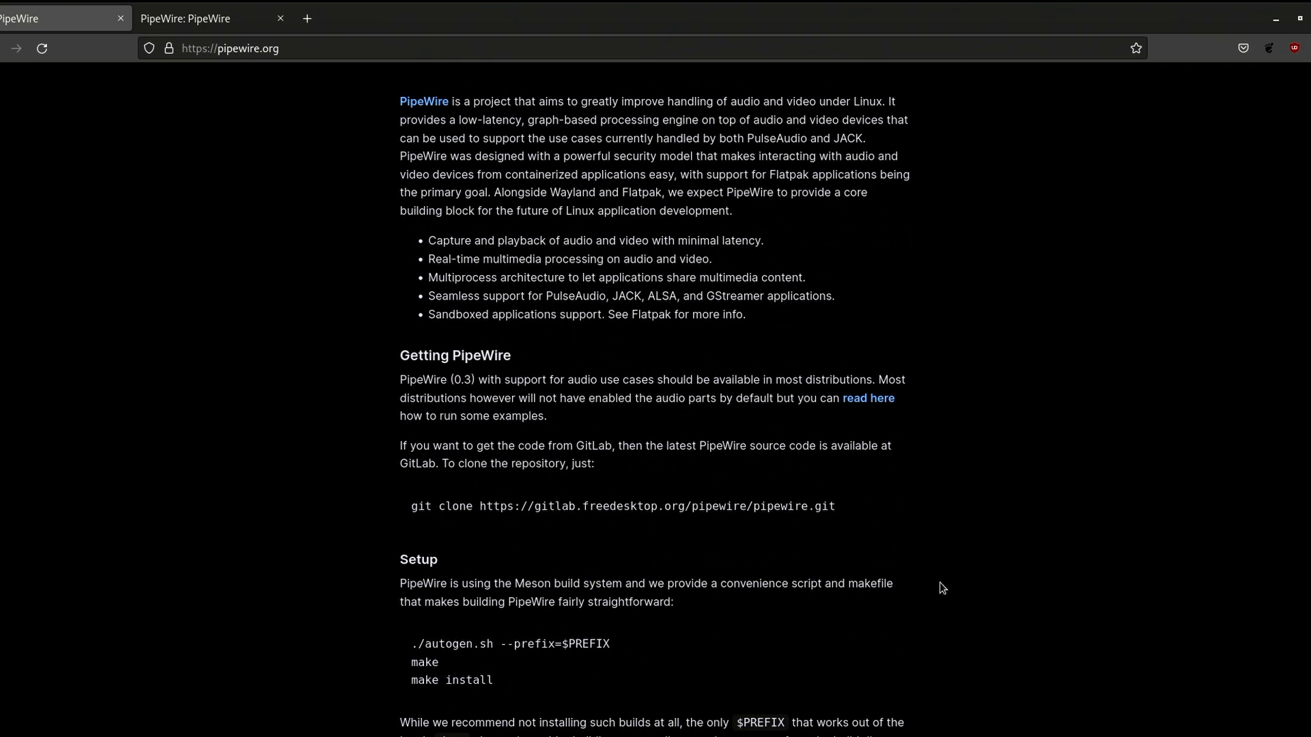
{"action": "scroll", "scroll_direction": "down", "scroll_amount": 3}
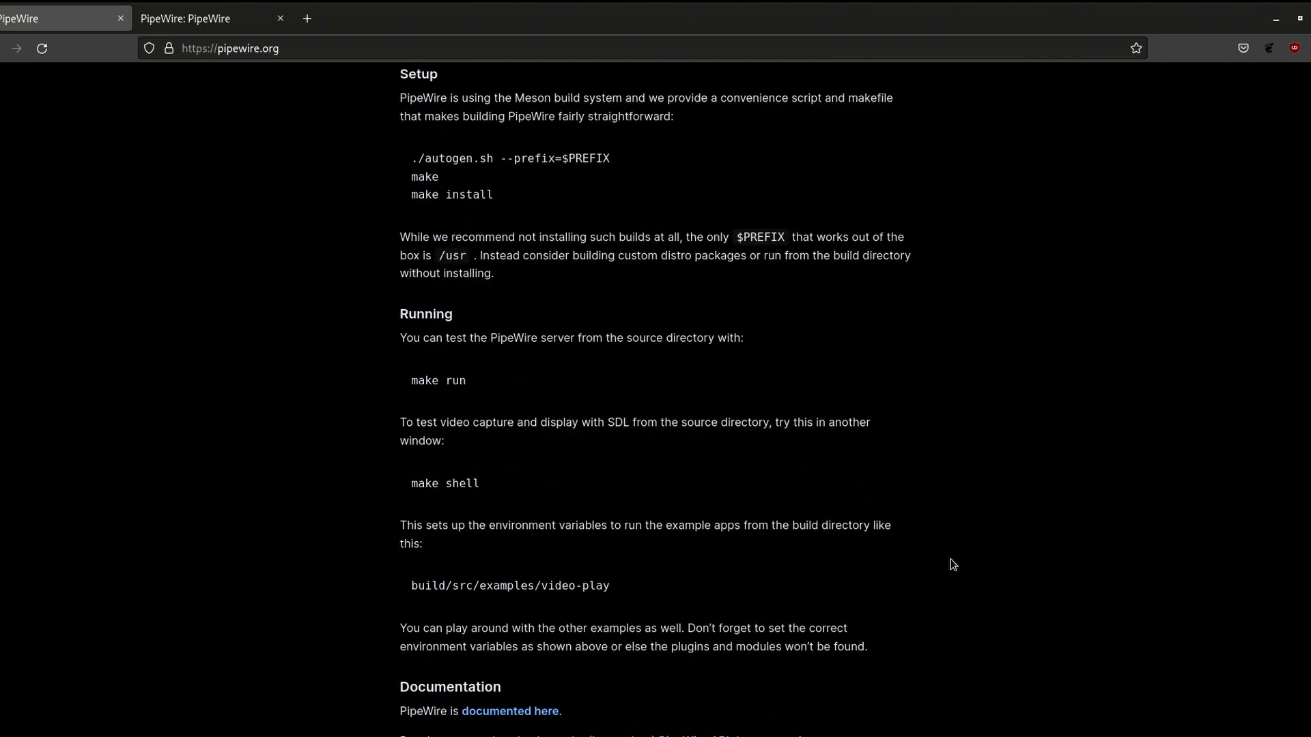
{"action": "scroll", "scroll_direction": "down", "scroll_amount": 3}
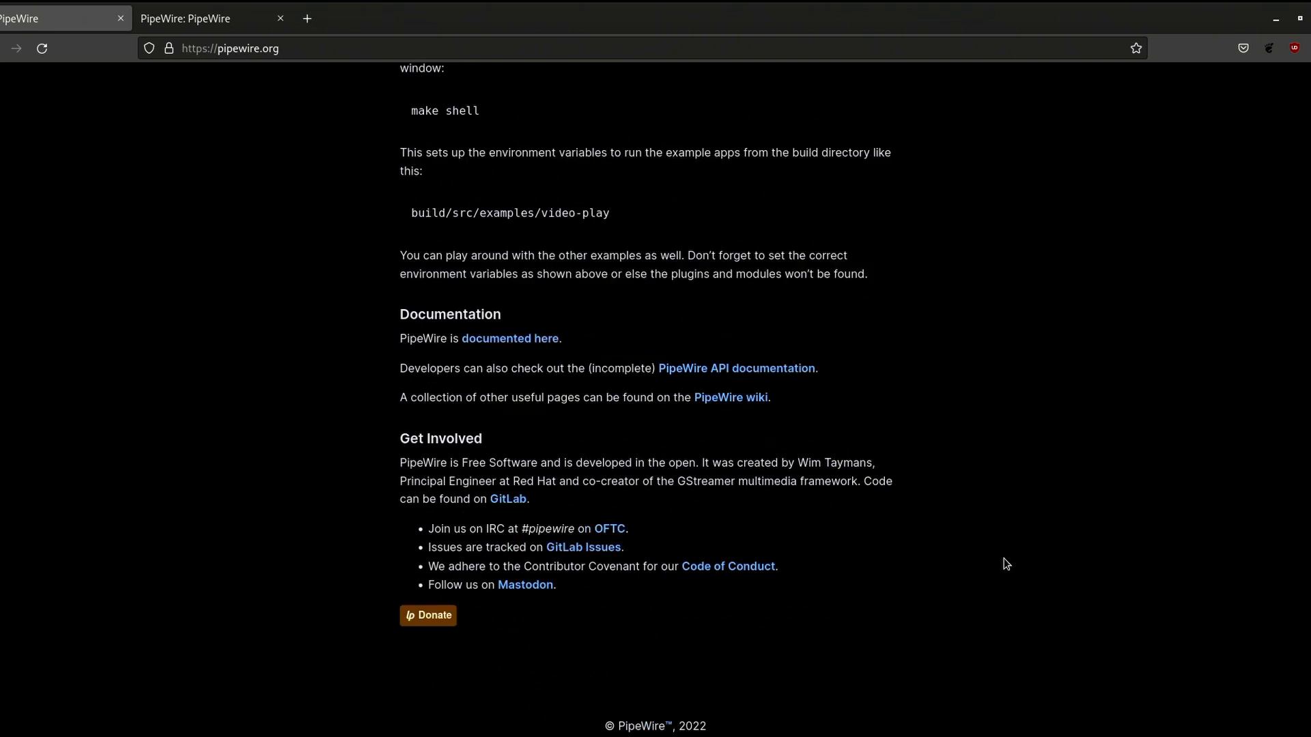
{"action": "scroll", "scroll_direction": "up", "scroll_amount": 3}
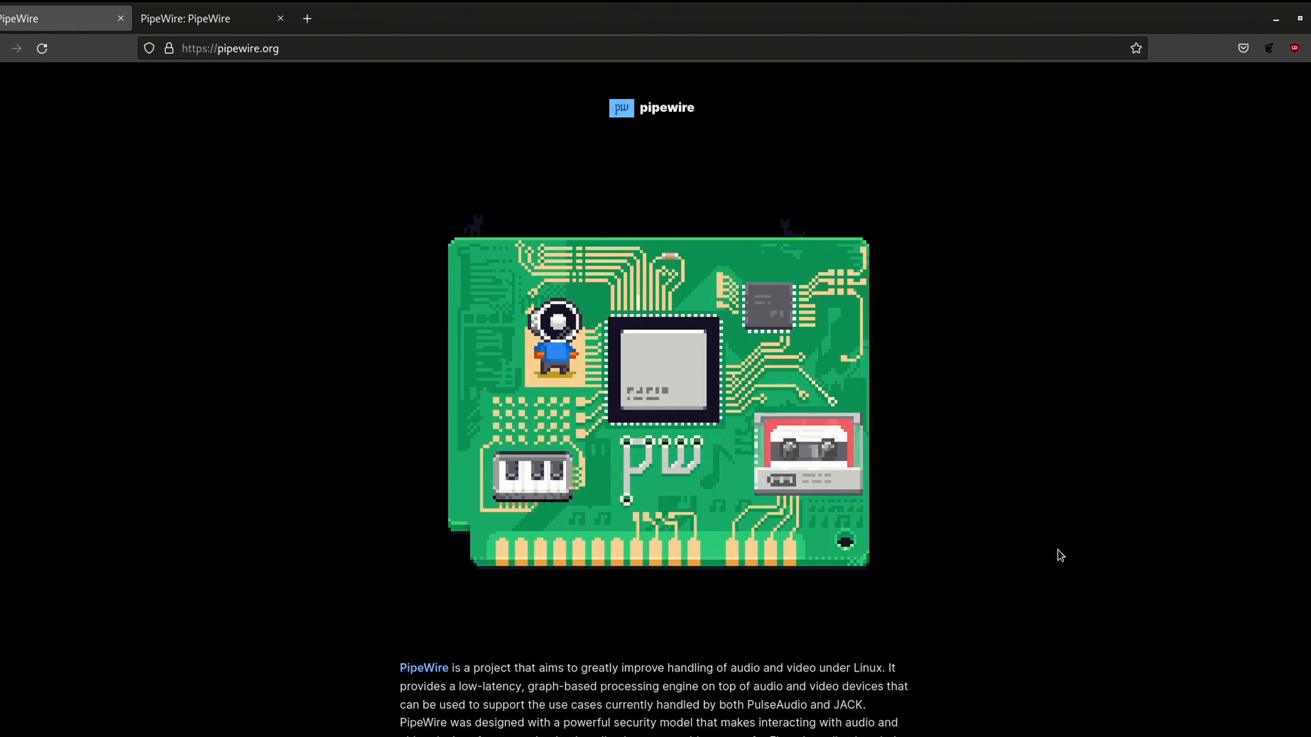
{"action": "mouse_move", "coordinate": [1145, 325]}
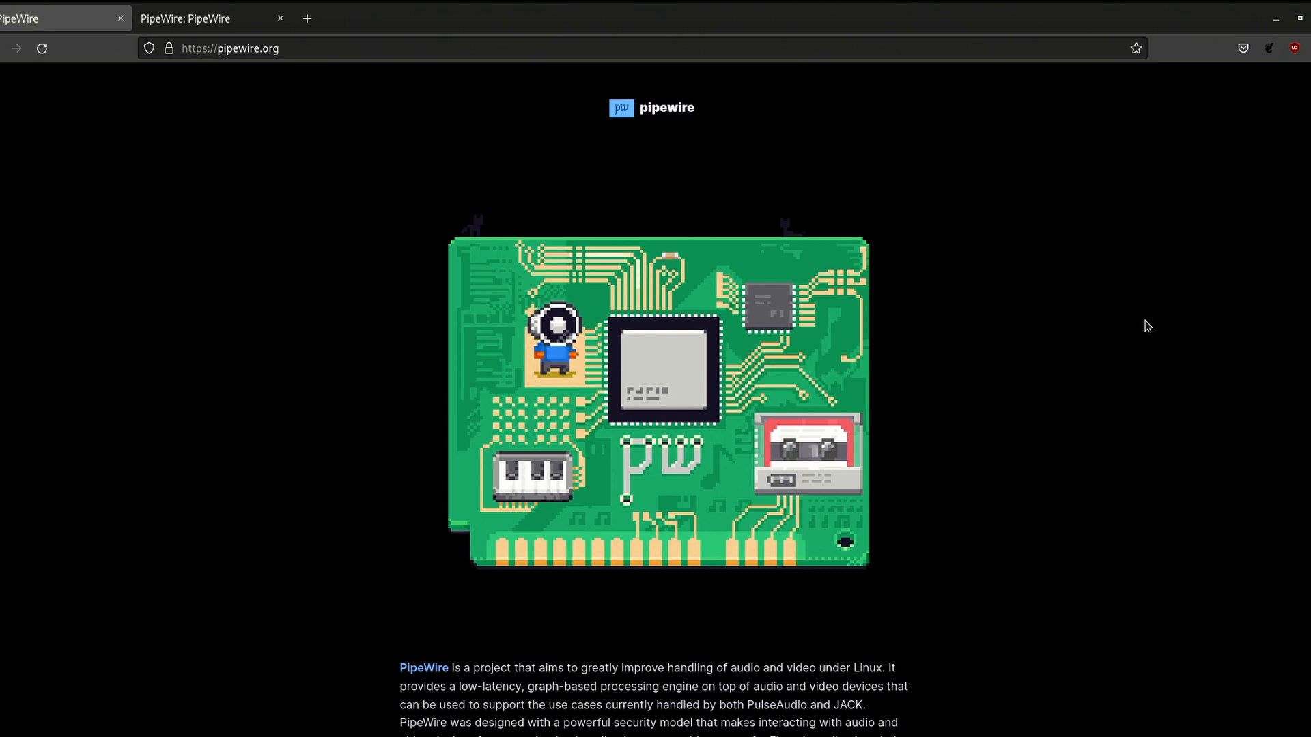